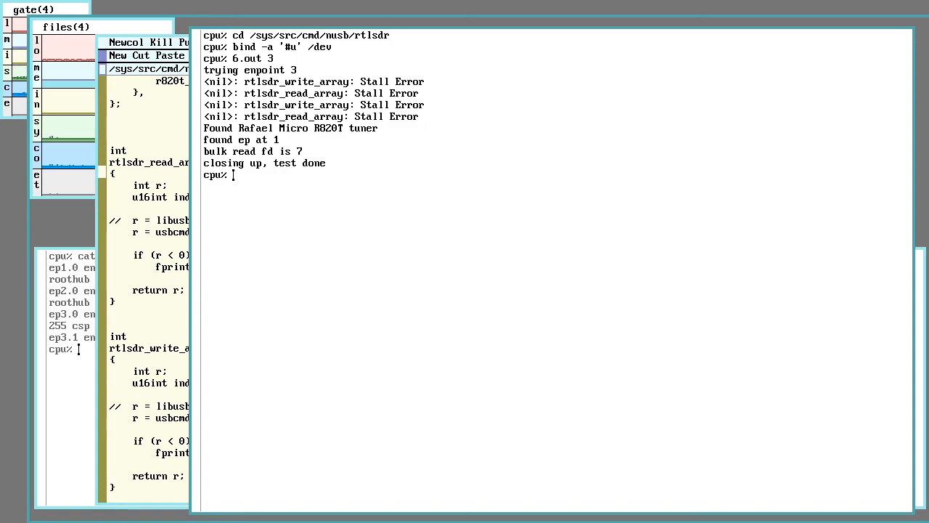
pyautogui.moveTo(524, 203)
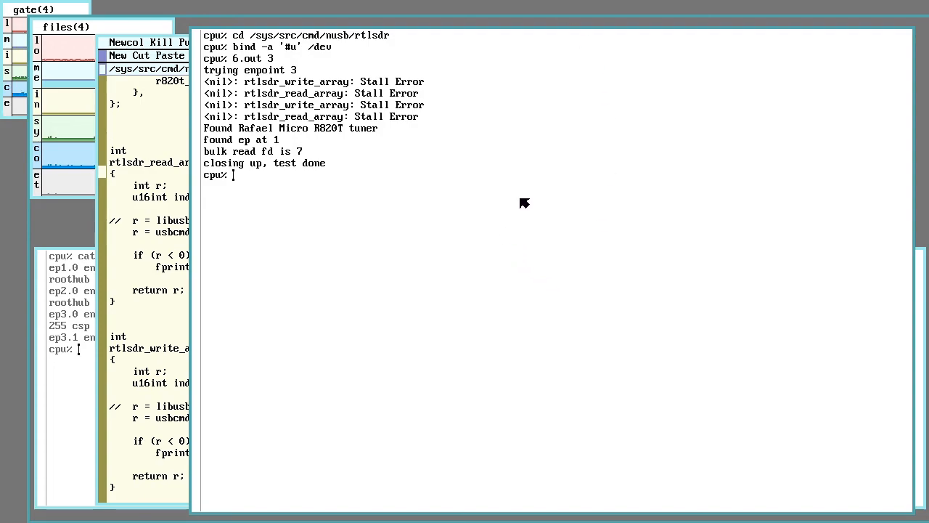
pyautogui.moveTo(530, 197)
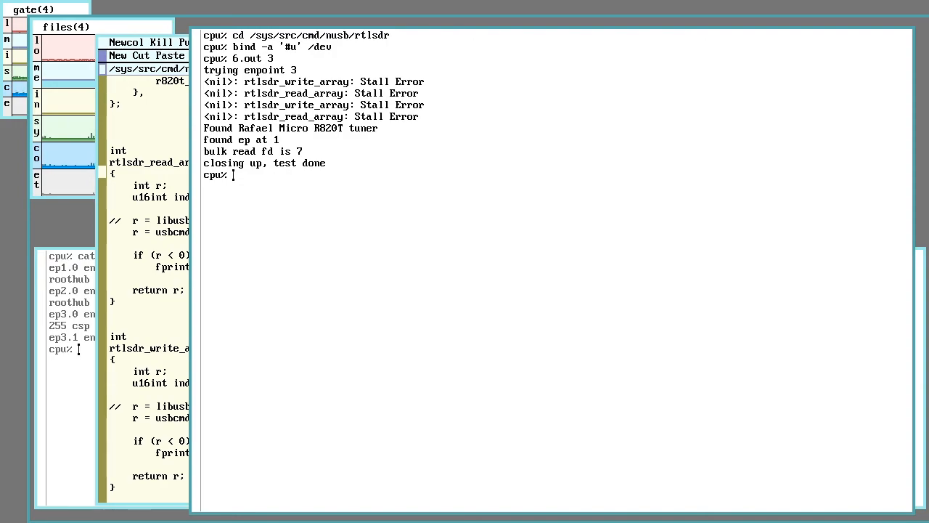
pyautogui.moveTo(427, 67)
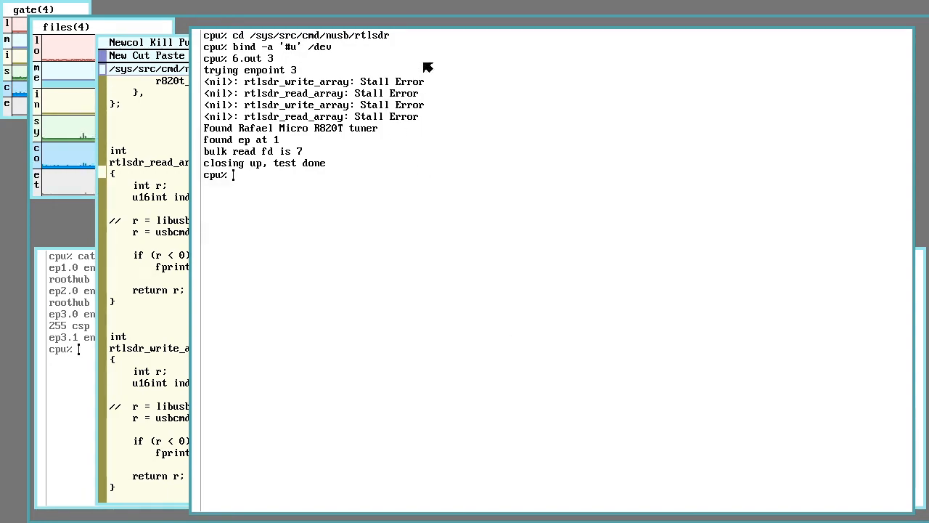
pyautogui.moveTo(461, 29)
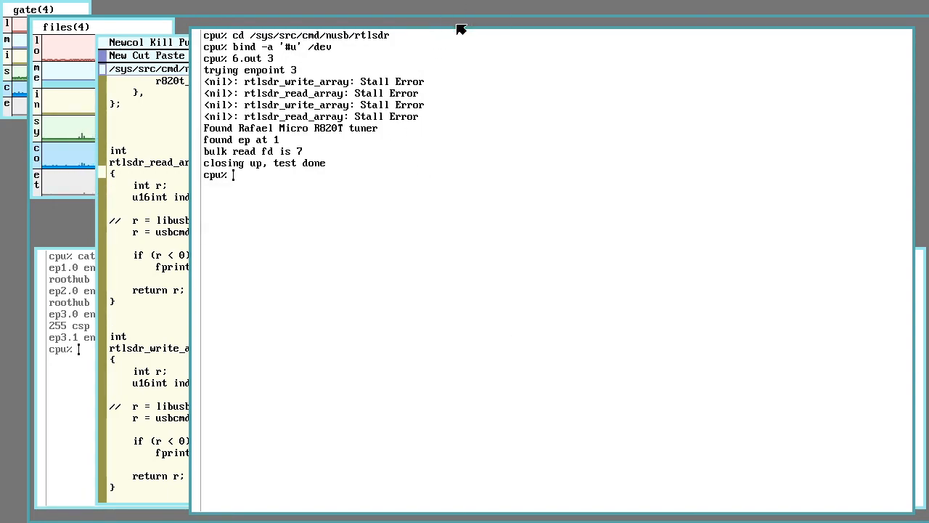
pyautogui.moveTo(559, 174)
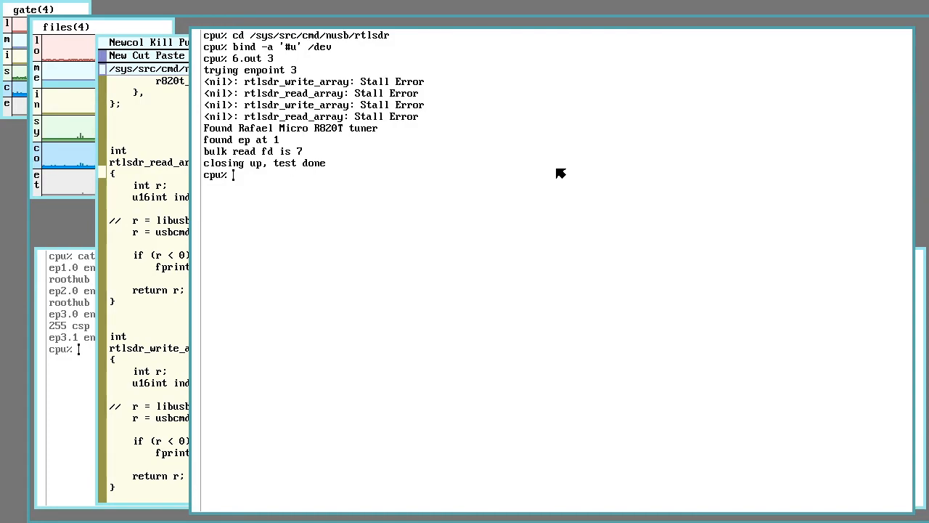
pyautogui.moveTo(485, 183)
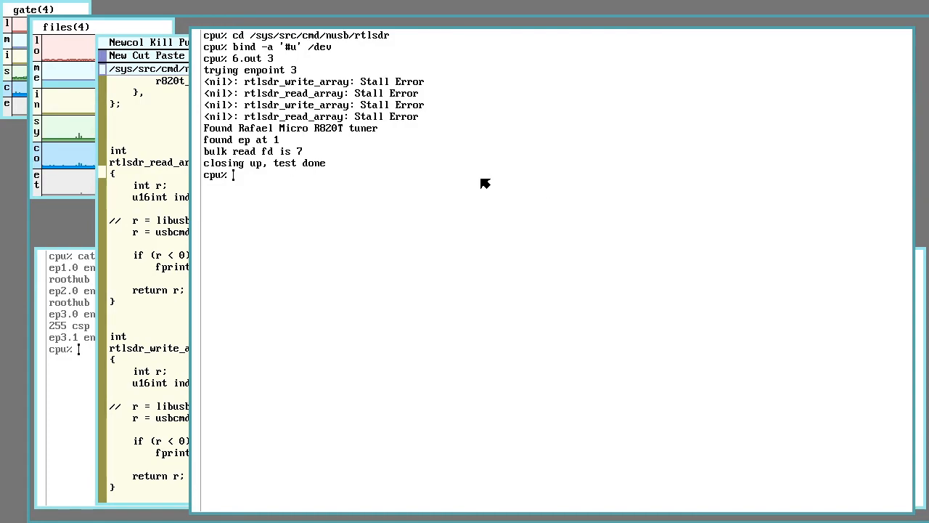
pyautogui.moveTo(601, 201)
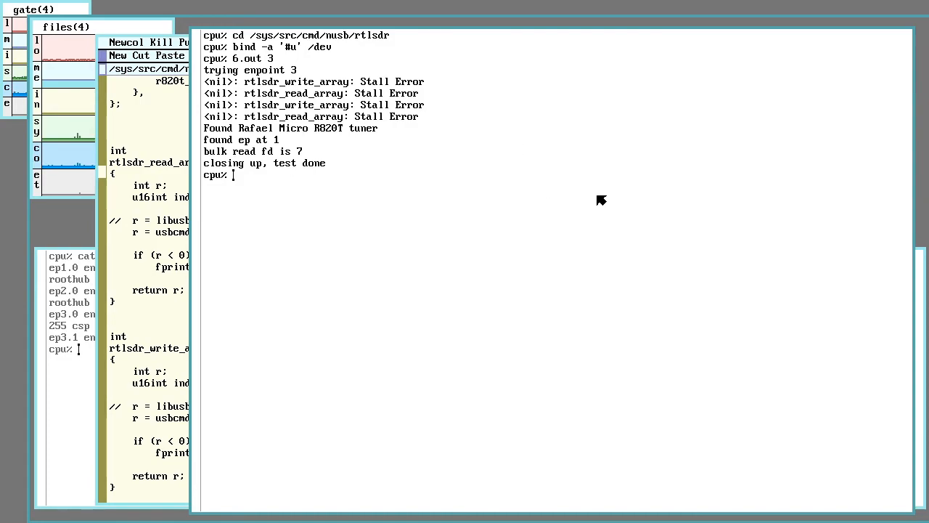
pyautogui.moveTo(641, 178)
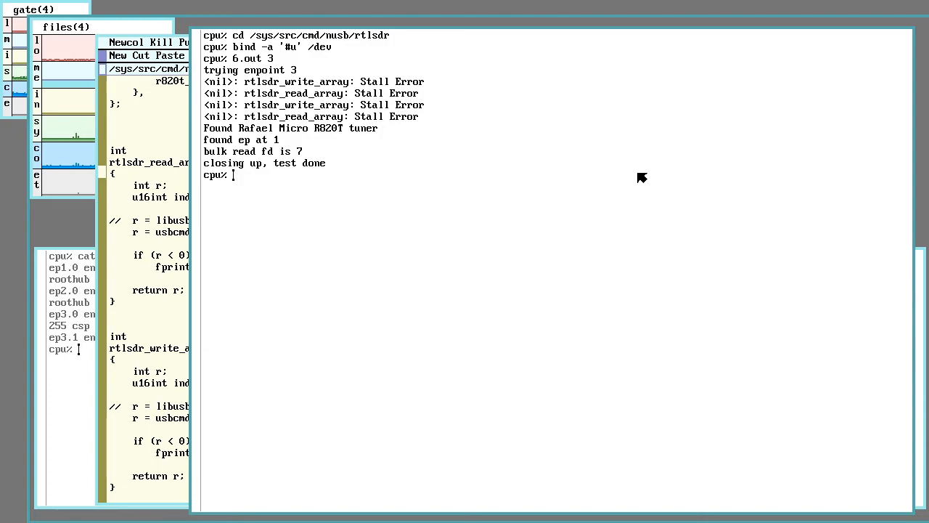
pyautogui.moveTo(507, 219)
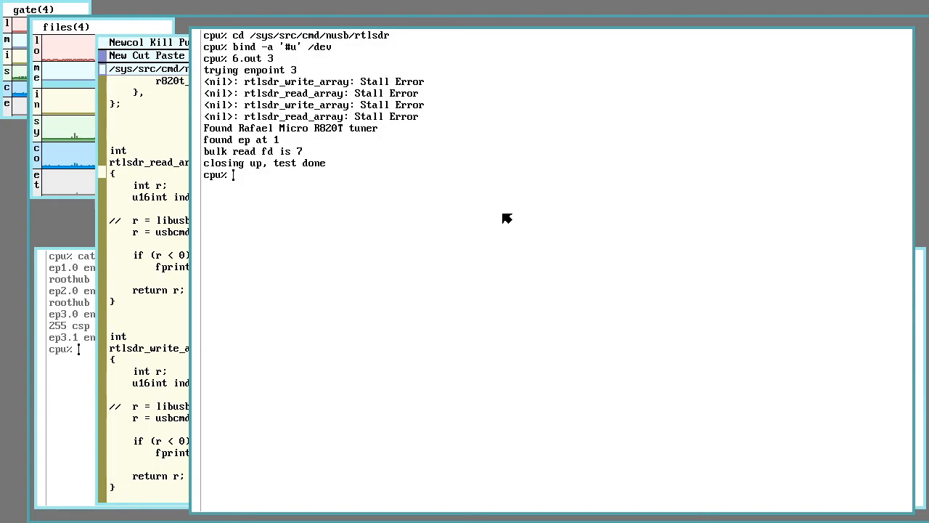
pyautogui.moveTo(504, 207)
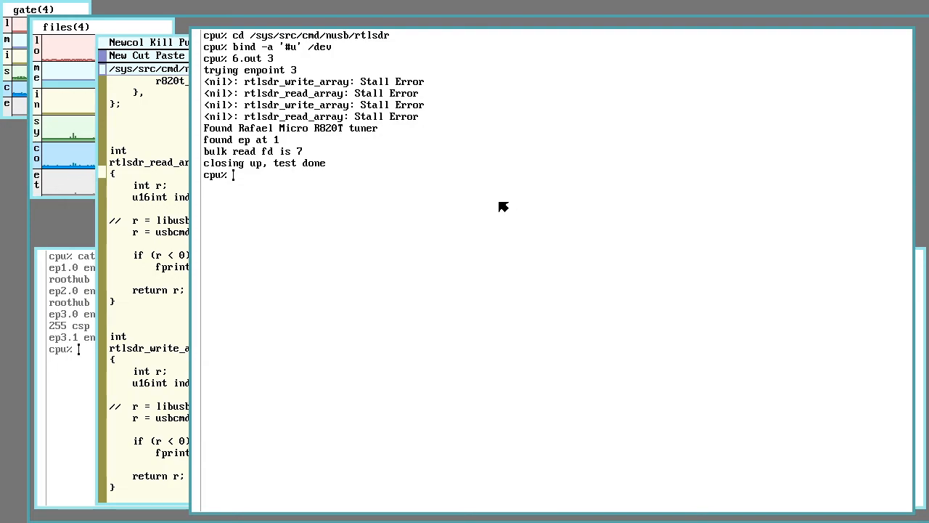
pyautogui.moveTo(492, 183)
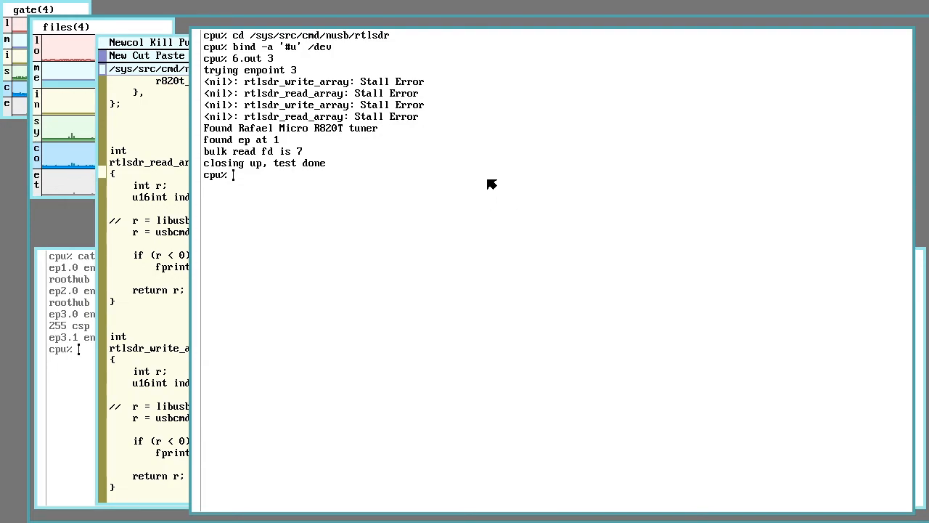
pyautogui.moveTo(477, 186)
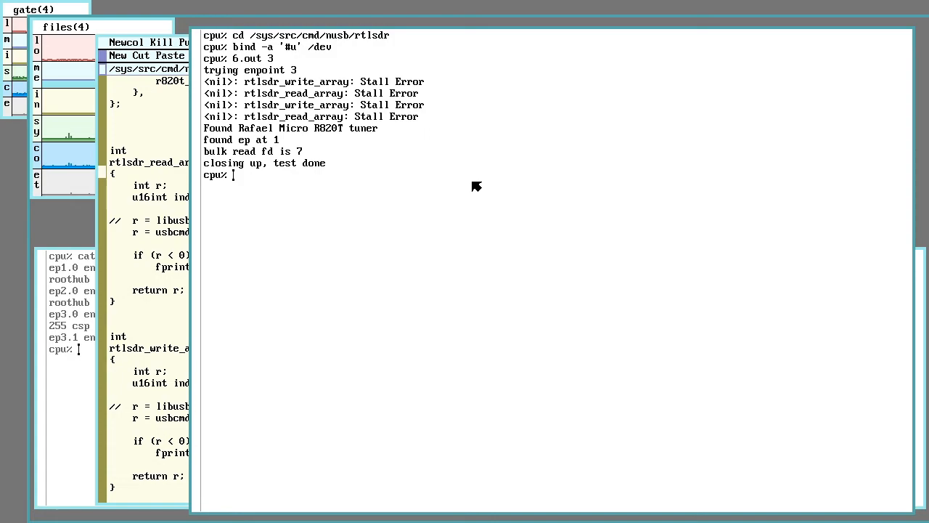
pyautogui.moveTo(519, 177)
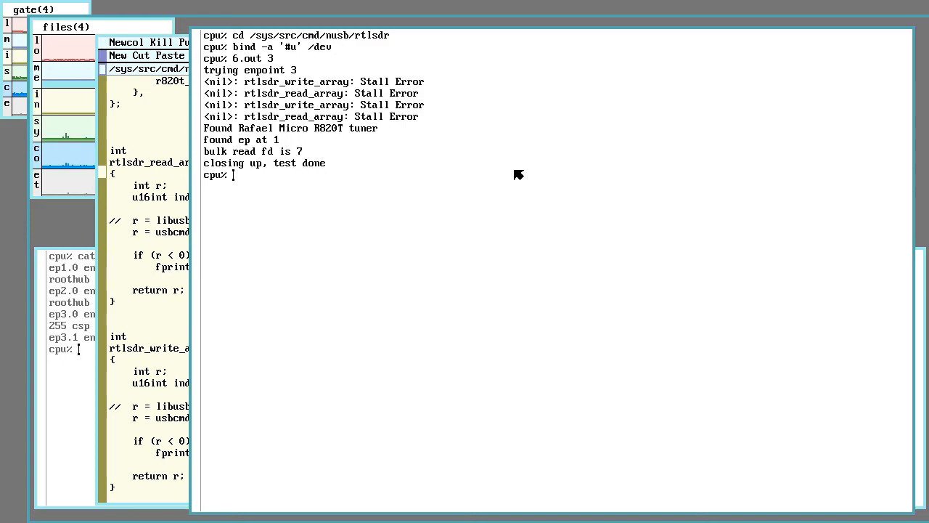
pyautogui.moveTo(534, 170)
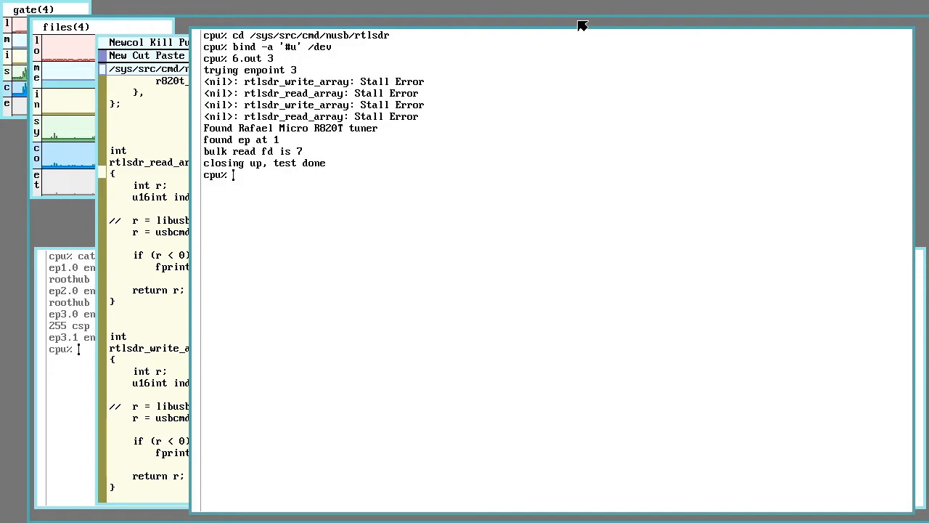
pyautogui.moveTo(498, 242)
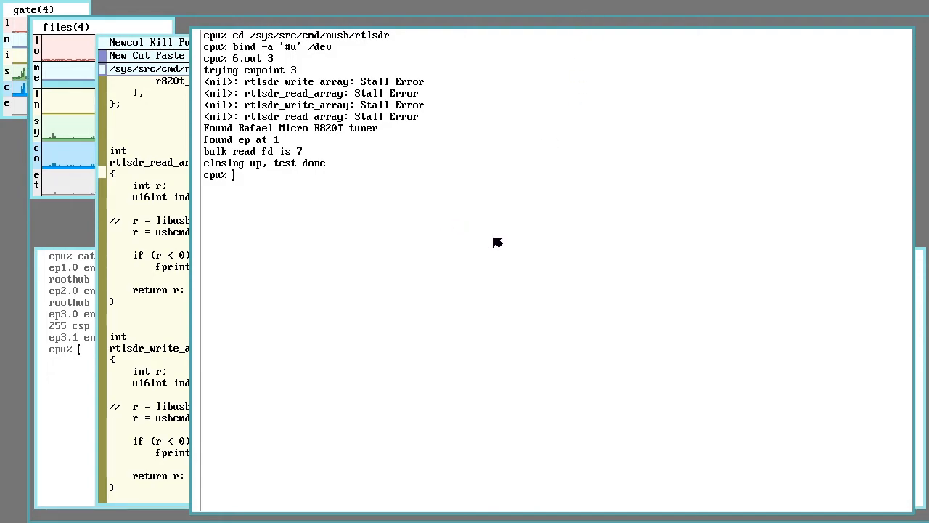
pyautogui.moveTo(352, 81)
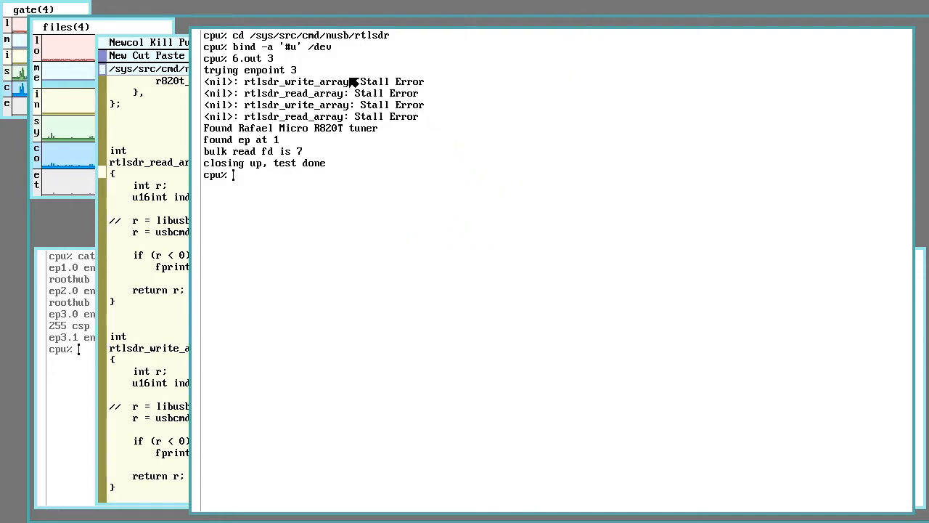
pyautogui.moveTo(252, 64)
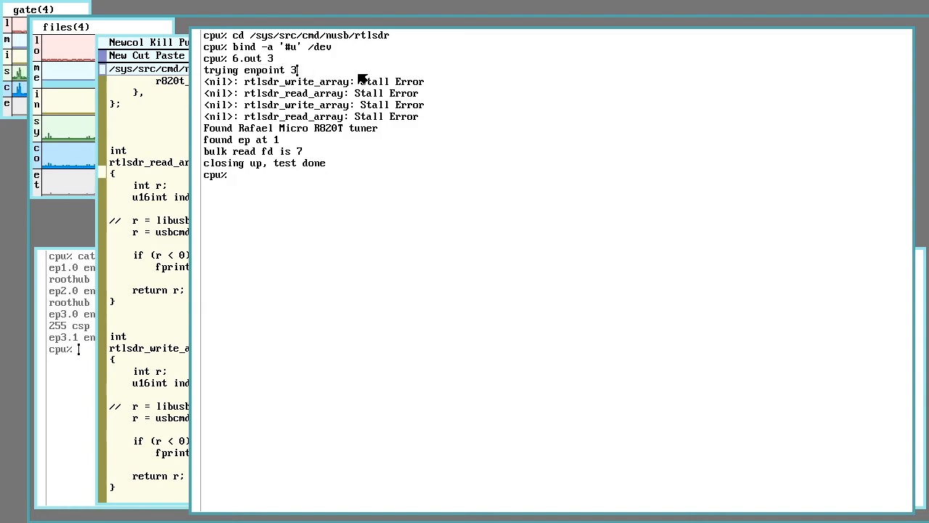
pyautogui.moveTo(385, 81)
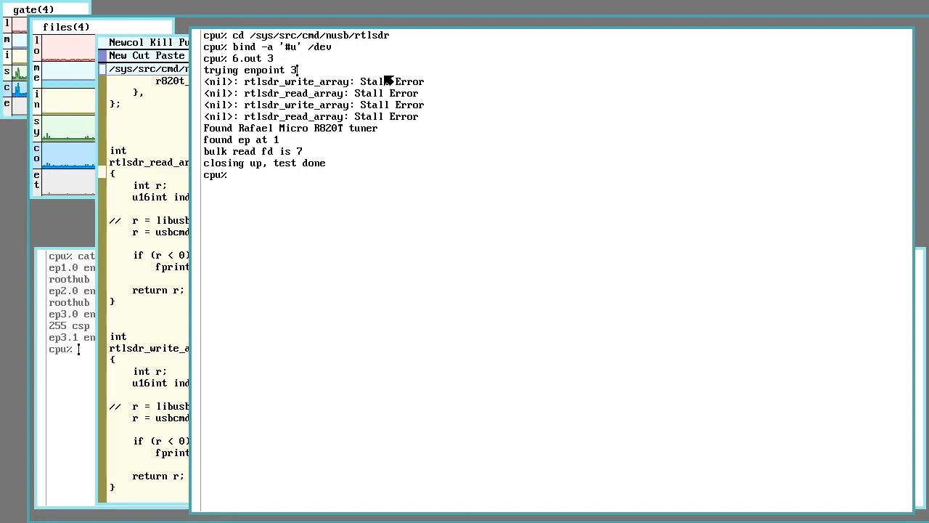
pyautogui.moveTo(285, 87)
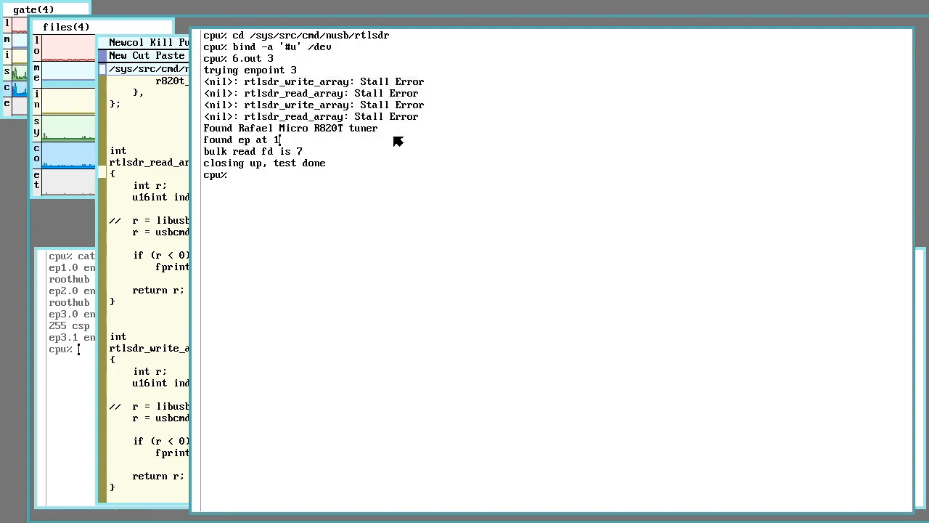
# Select the 'found ep at 1' output line in the terminal before raising acme
pyautogui.doubleClick(291, 128)
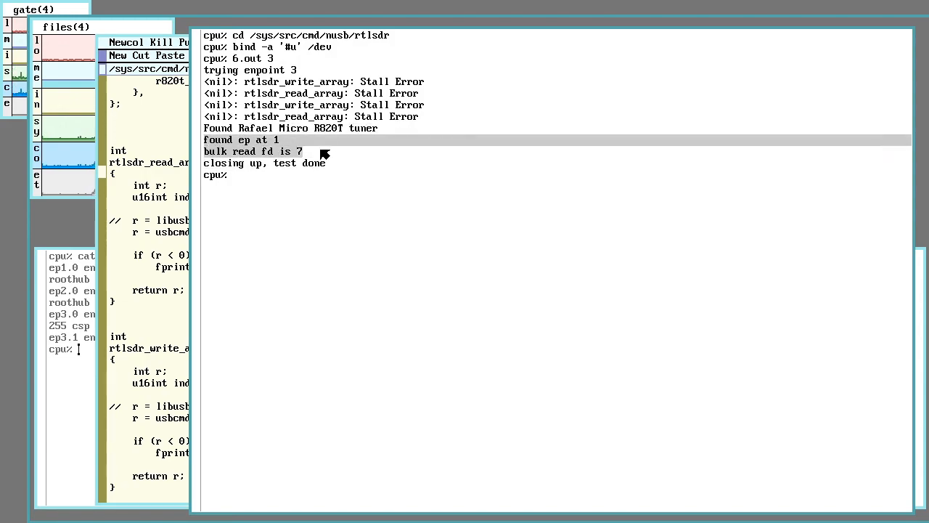
pyautogui.moveTo(398, 179)
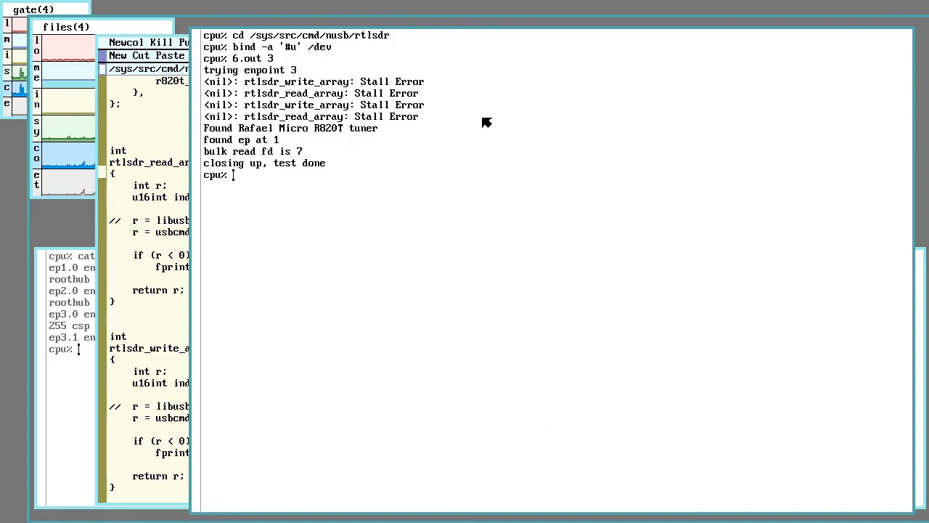
pyautogui.moveTo(149, 114)
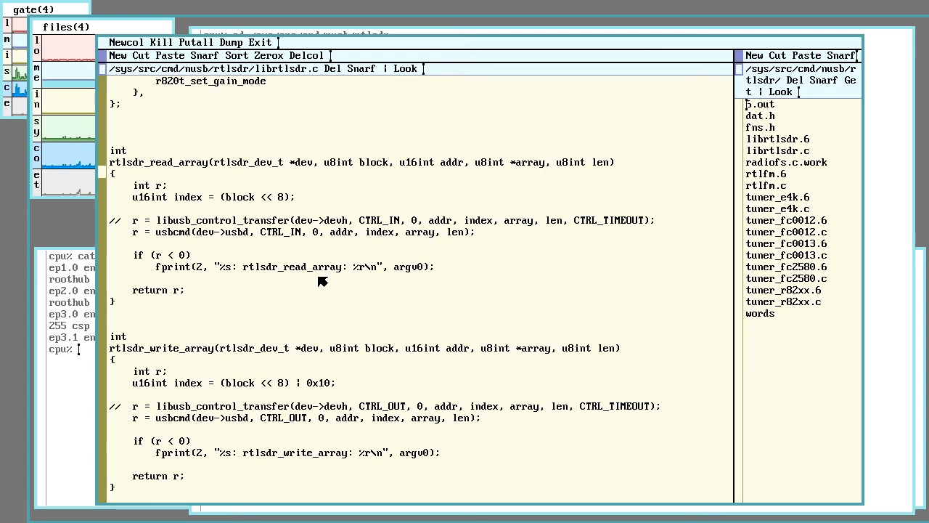
pyautogui.moveTo(328, 170)
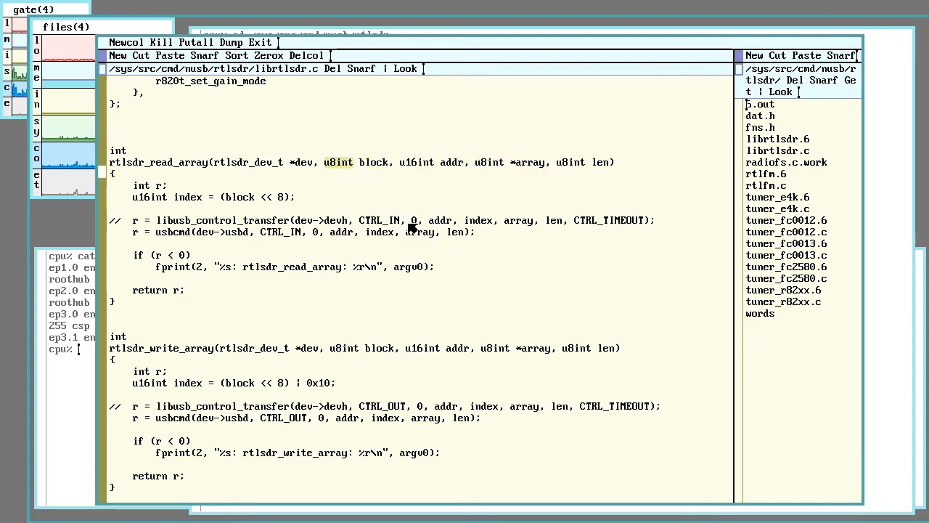
pyautogui.moveTo(305, 255)
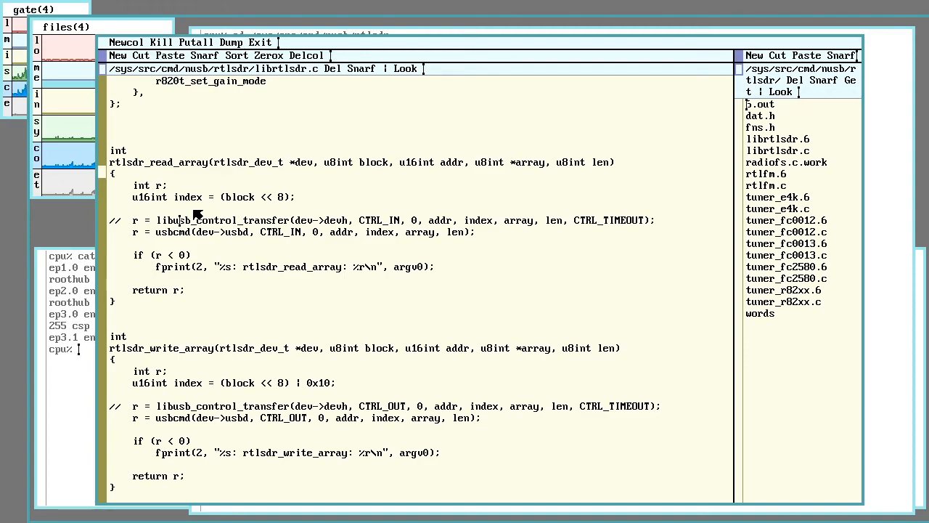
pyautogui.moveTo(213, 191)
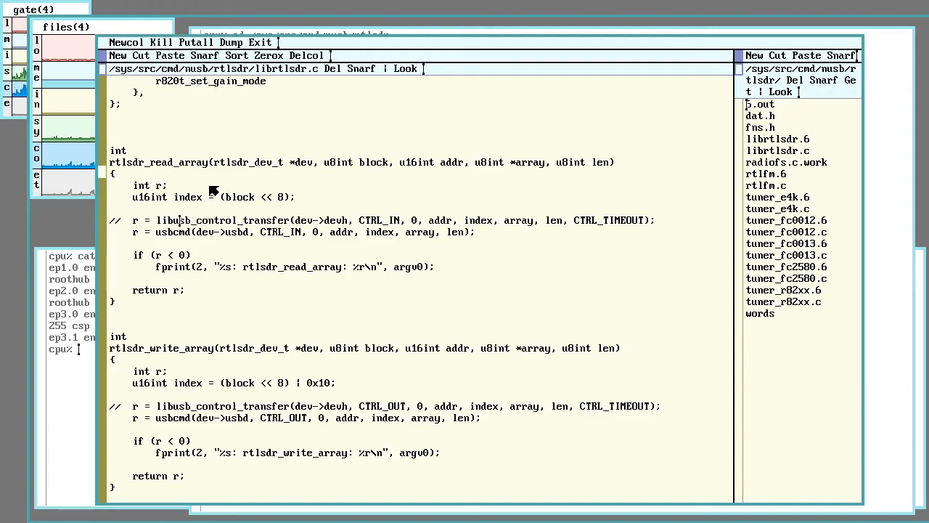
pyautogui.moveTo(171, 220)
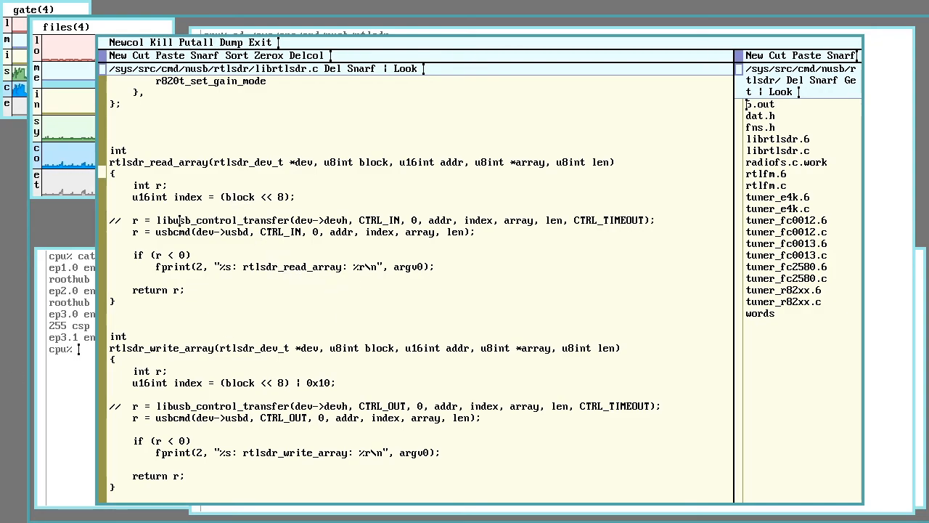
pyautogui.moveTo(320, 353)
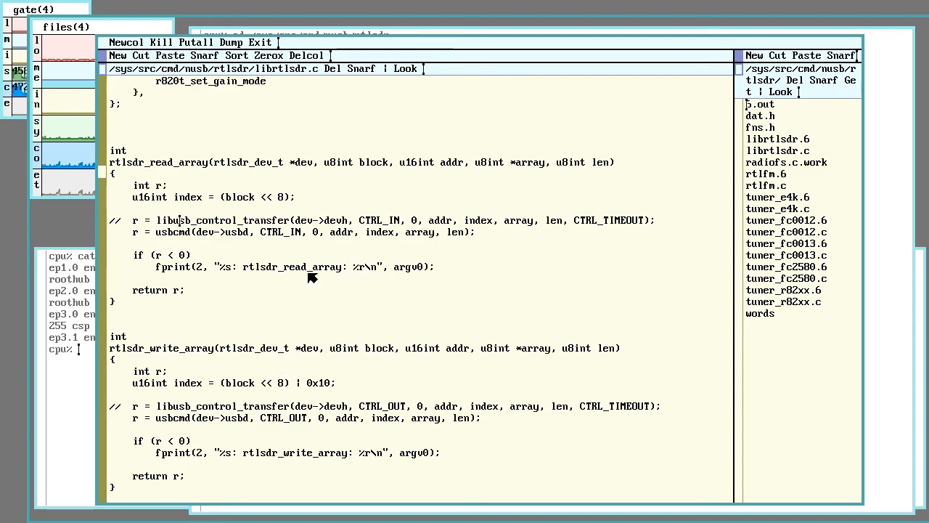
pyautogui.moveTo(403, 275)
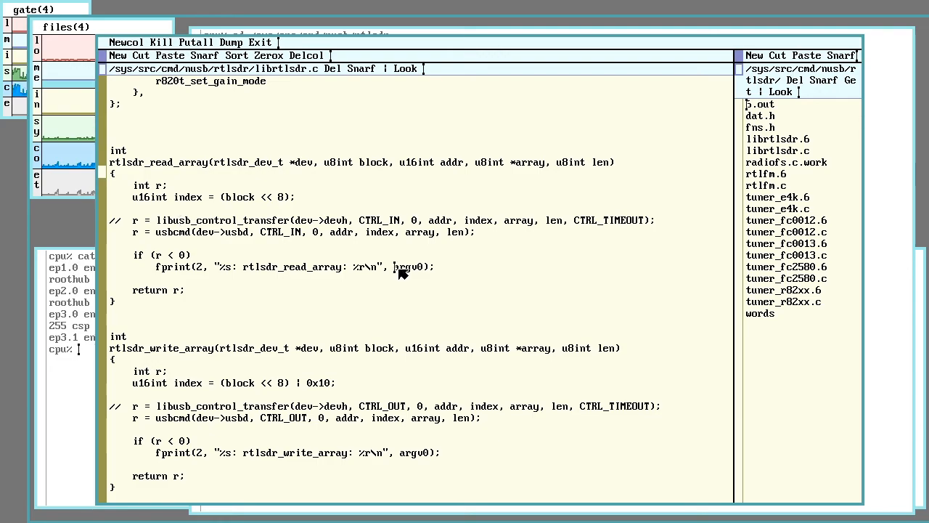
pyautogui.doubleClick(411, 267)
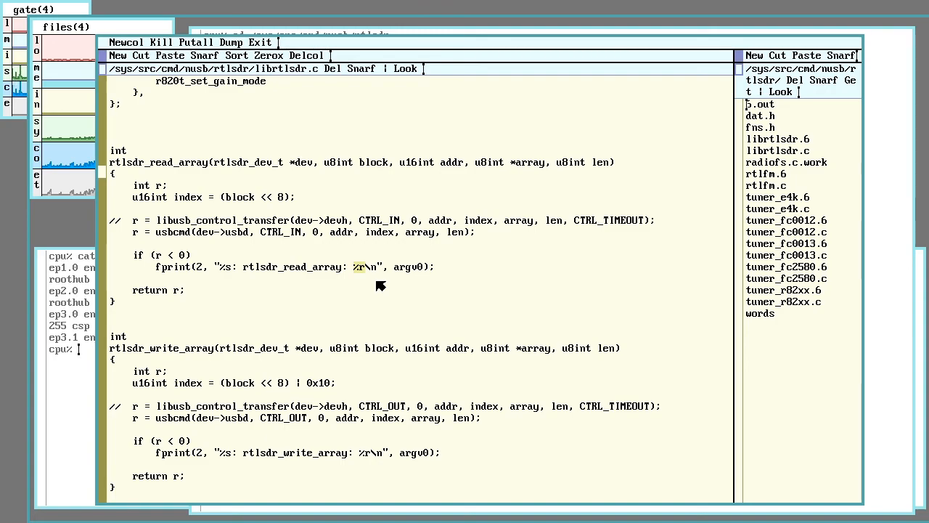
pyautogui.moveTo(374, 274)
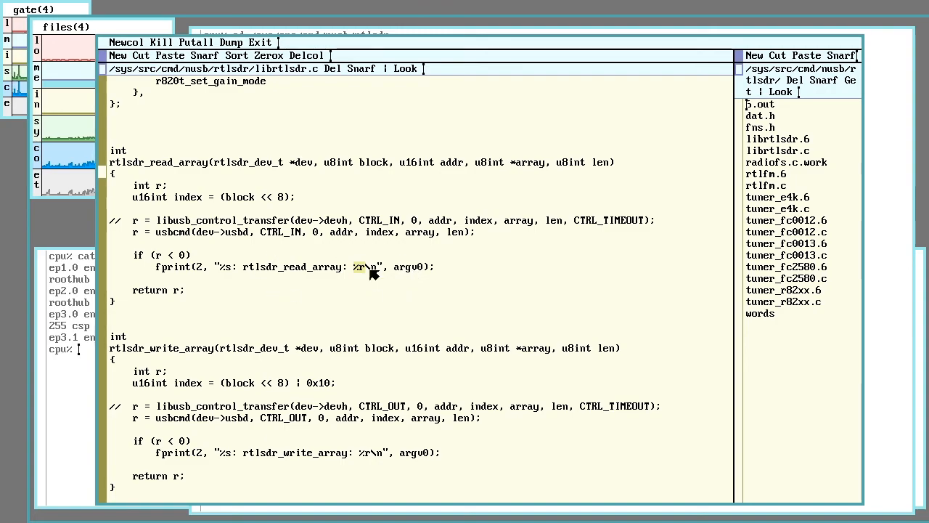
pyautogui.moveTo(378, 284)
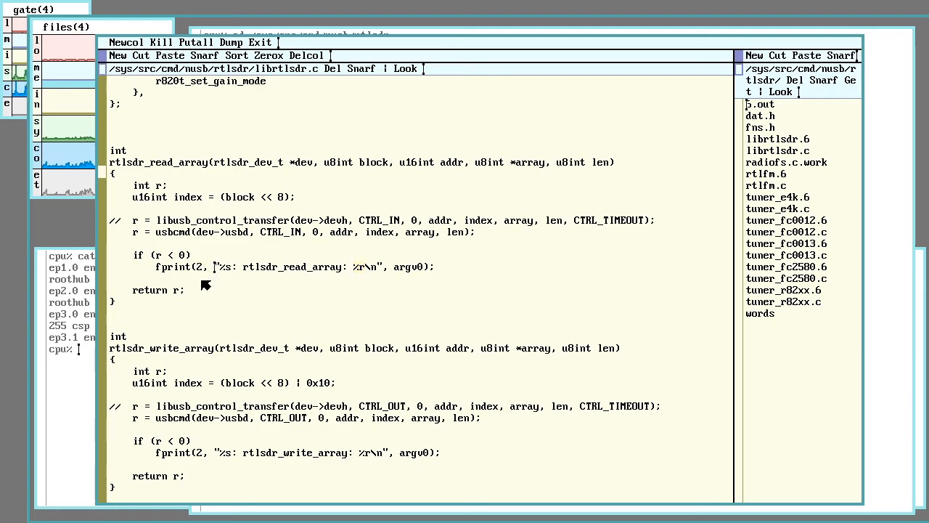
pyautogui.moveTo(139, 236)
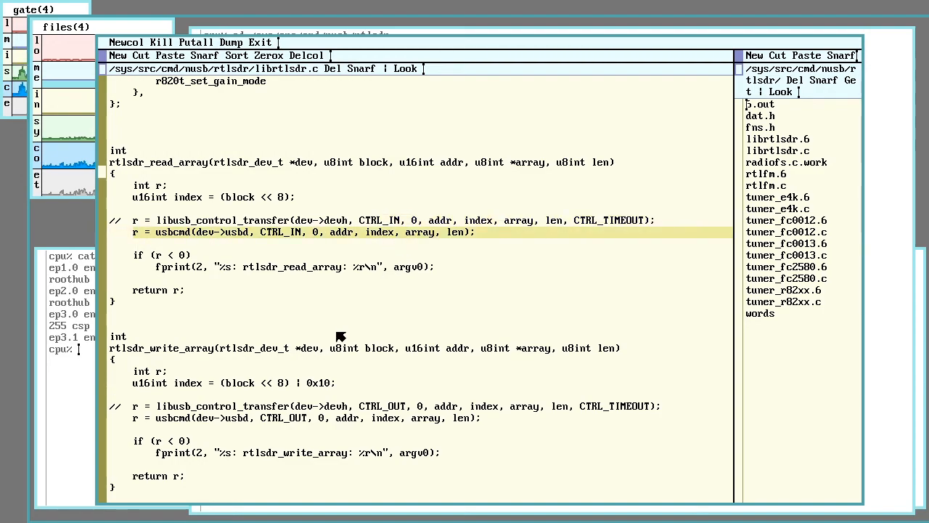
pyautogui.moveTo(164, 223)
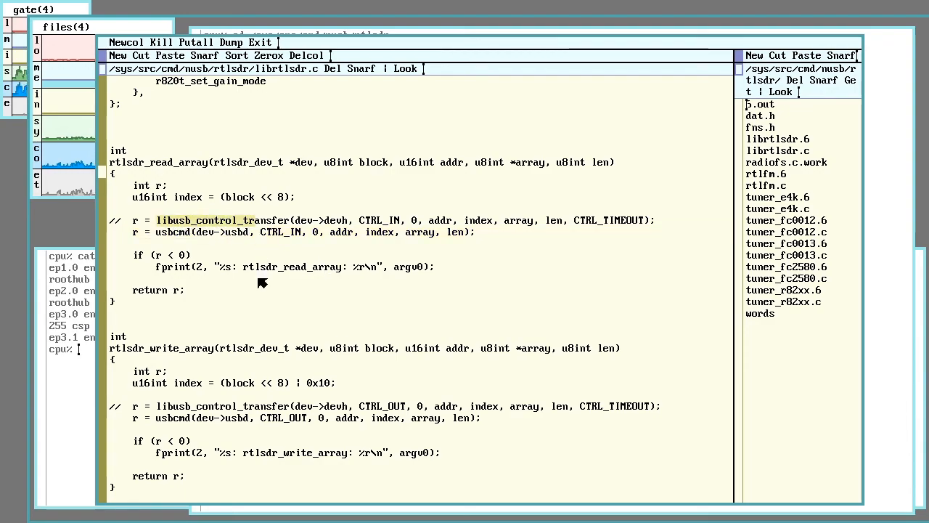
pyautogui.moveTo(285, 244)
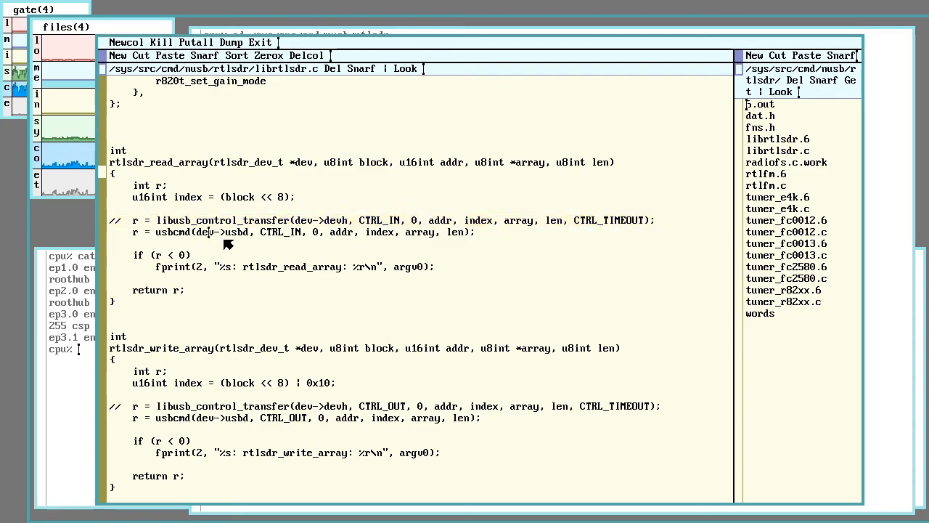
pyautogui.moveTo(239, 236)
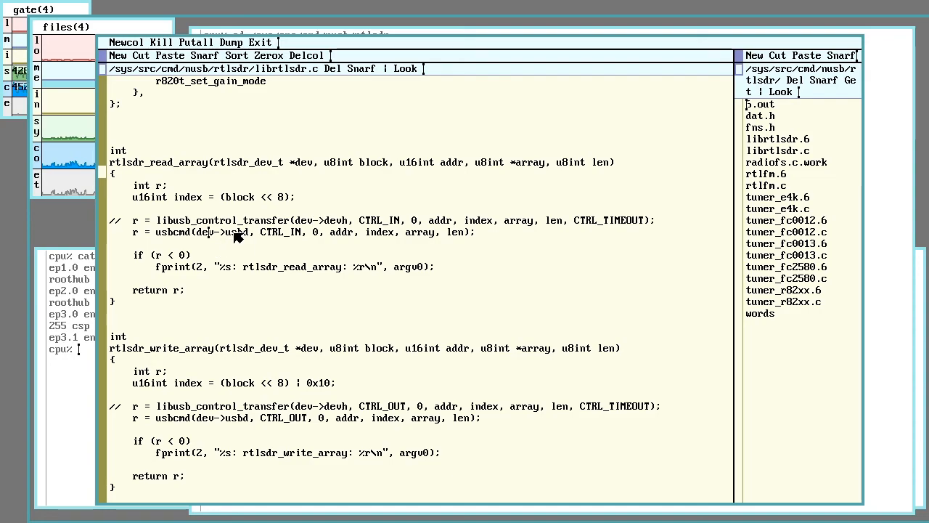
pyautogui.moveTo(385, 281)
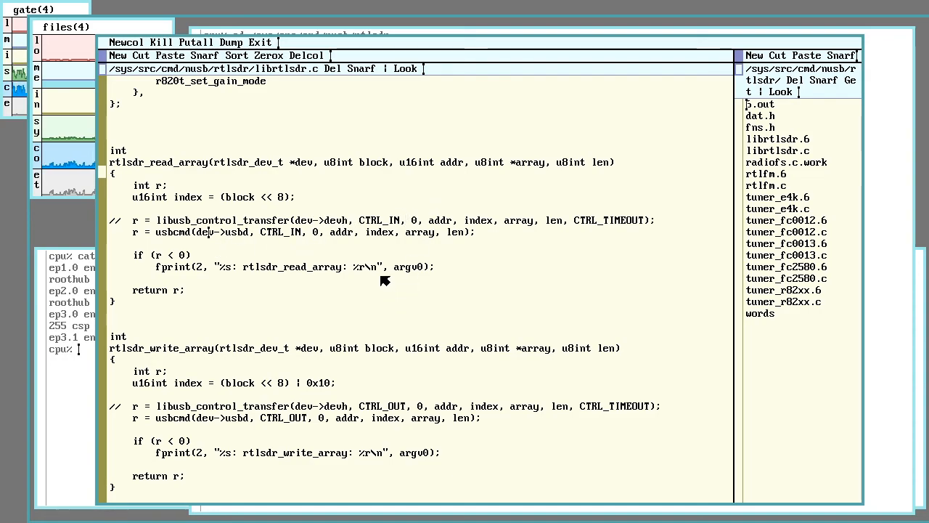
pyautogui.moveTo(274, 234)
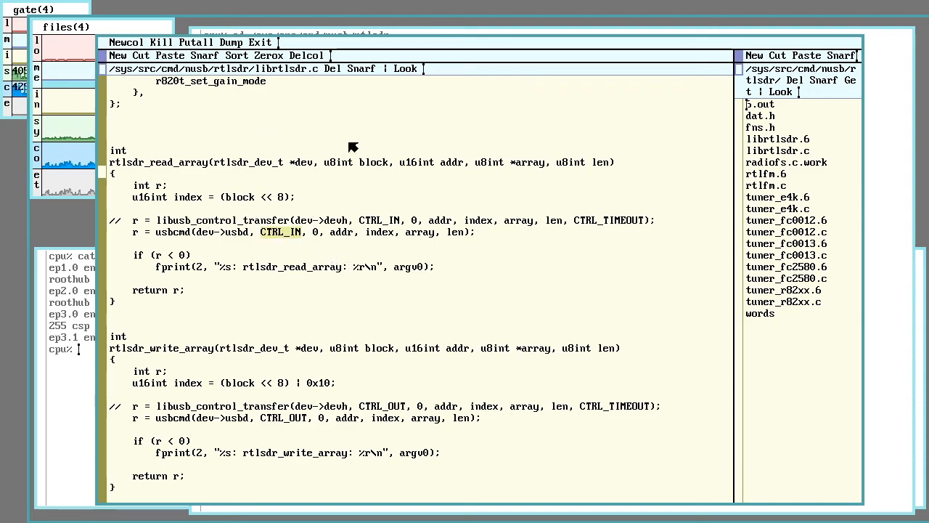
pyautogui.moveTo(300, 252)
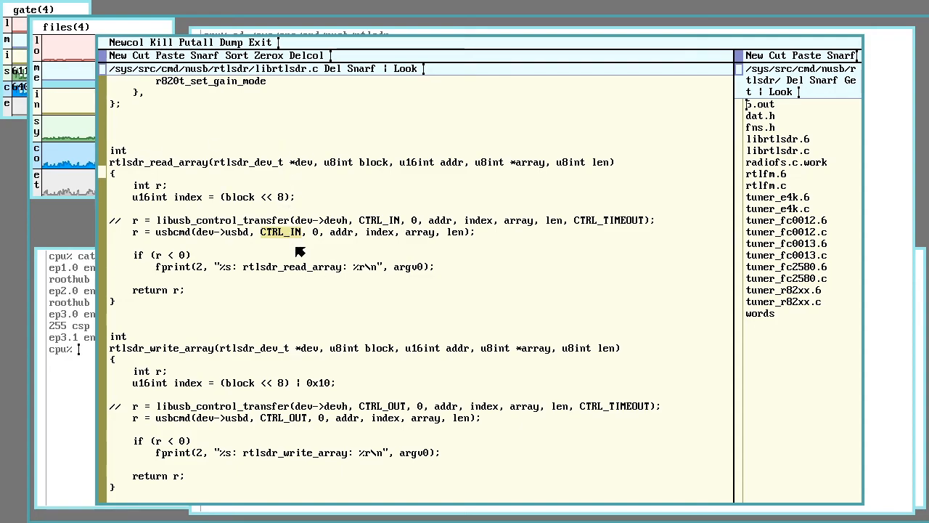
pyautogui.moveTo(305, 240)
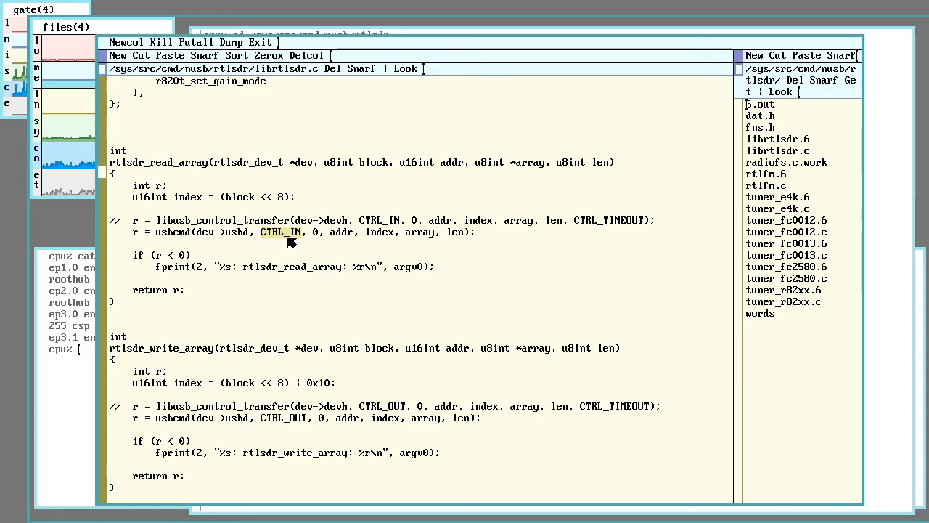
pyautogui.moveTo(312, 269)
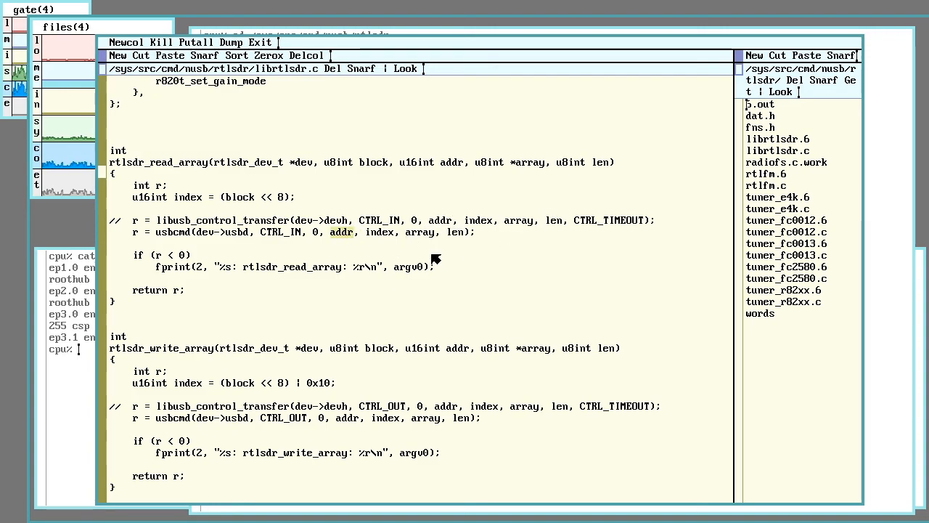
pyautogui.moveTo(394, 182)
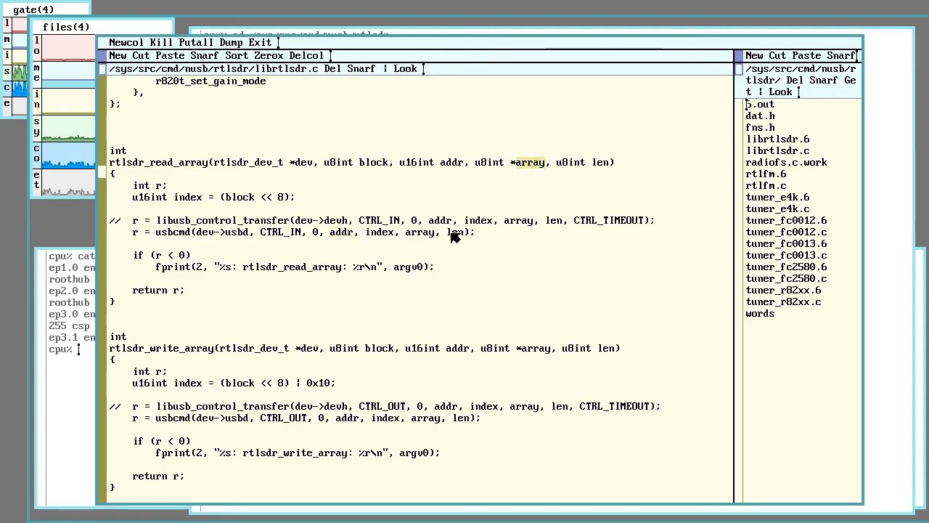
pyautogui.moveTo(552, 224)
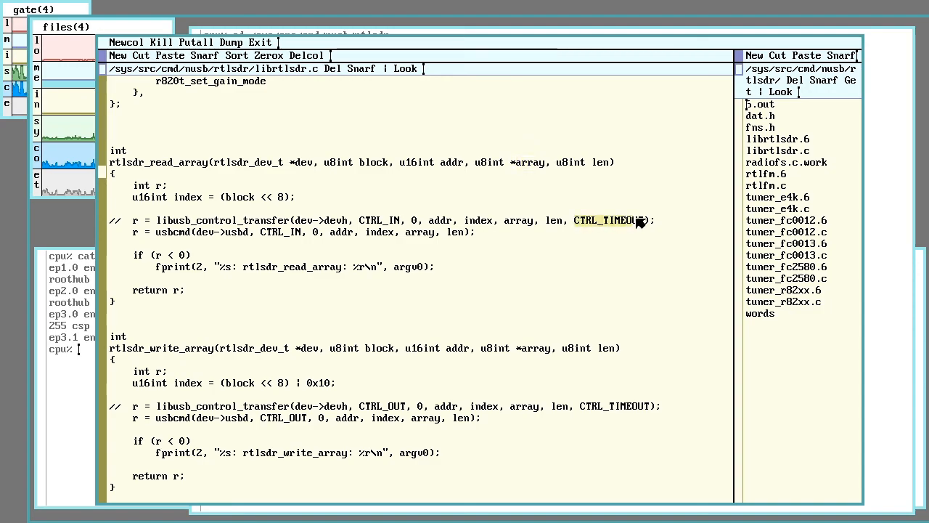
pyautogui.moveTo(448, 243)
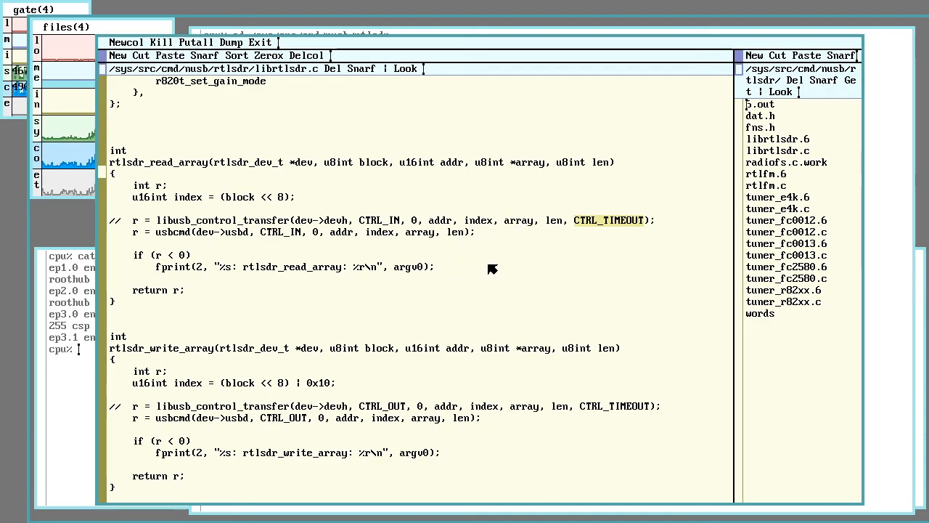
pyautogui.moveTo(435, 372)
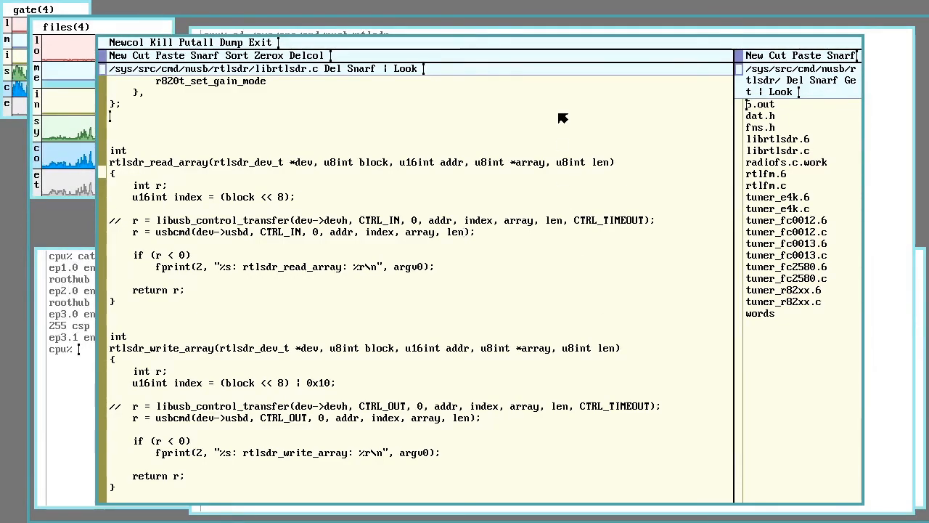
pyautogui.moveTo(526, 127)
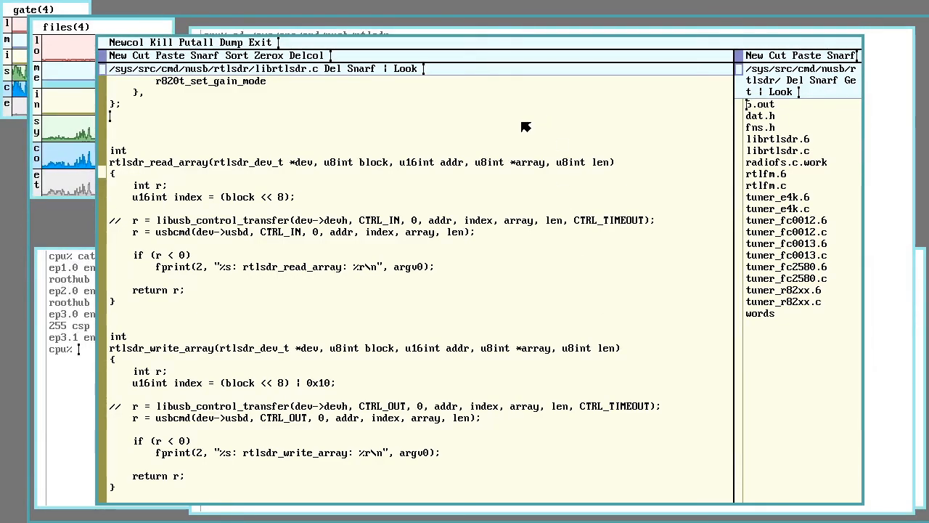
pyautogui.moveTo(436, 176)
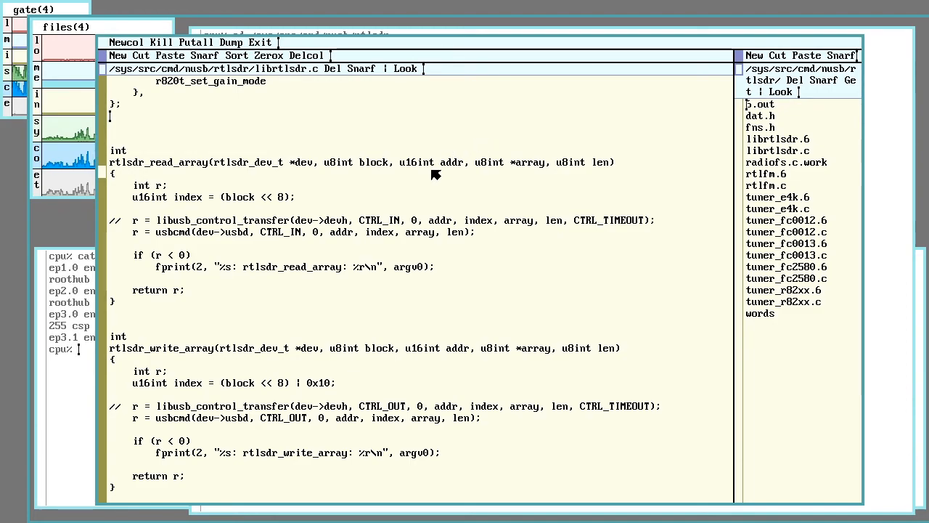
pyautogui.moveTo(300, 307)
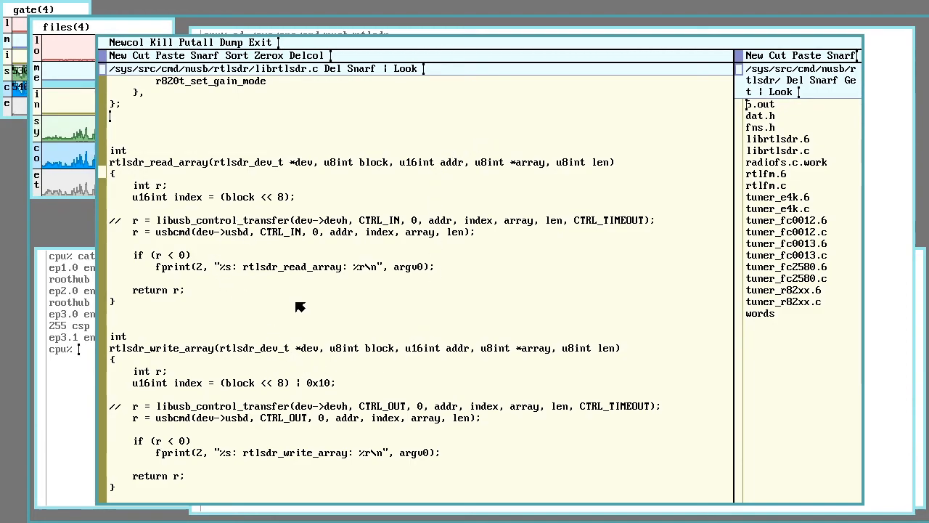
# Scroll librtlsdr.c down past the i2c helpers to rtlsdr_read_reg and the start of rtlsdr_write_reg
pyautogui.scroll(-3)
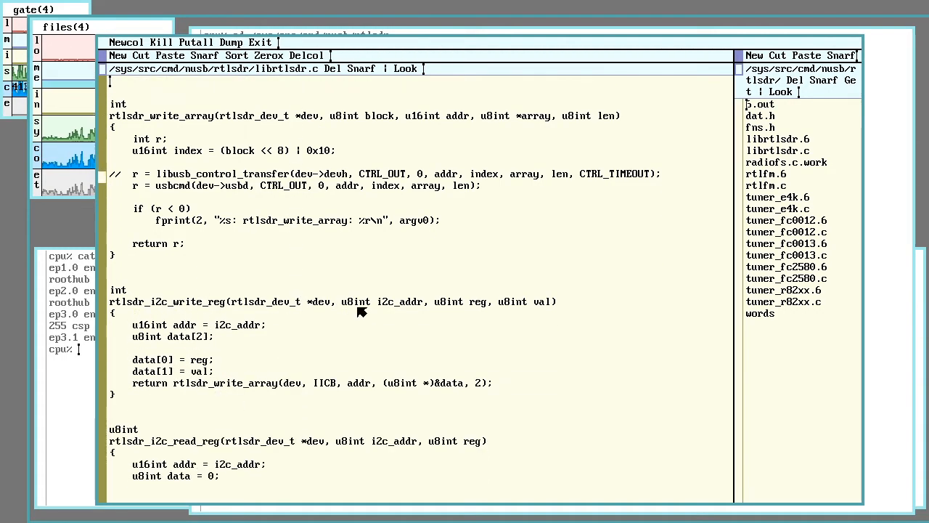
pyautogui.moveTo(315, 325)
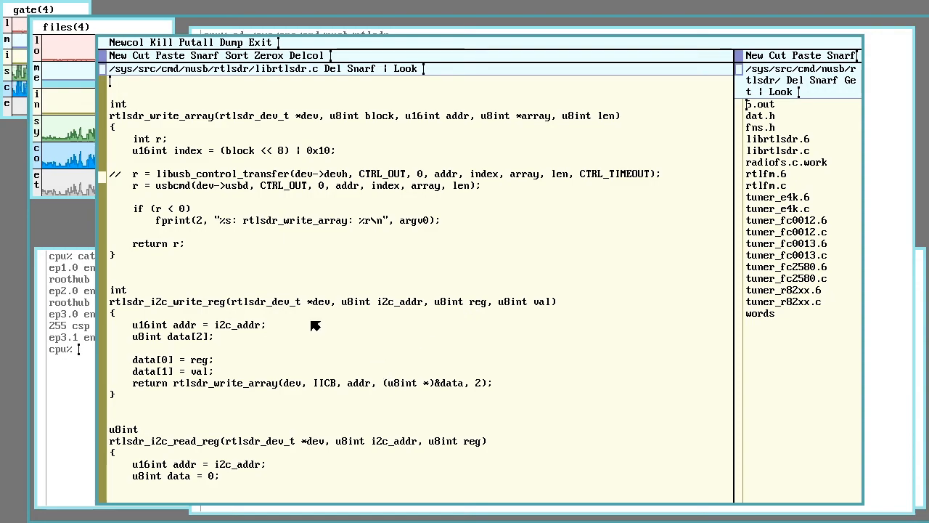
pyautogui.moveTo(193, 389)
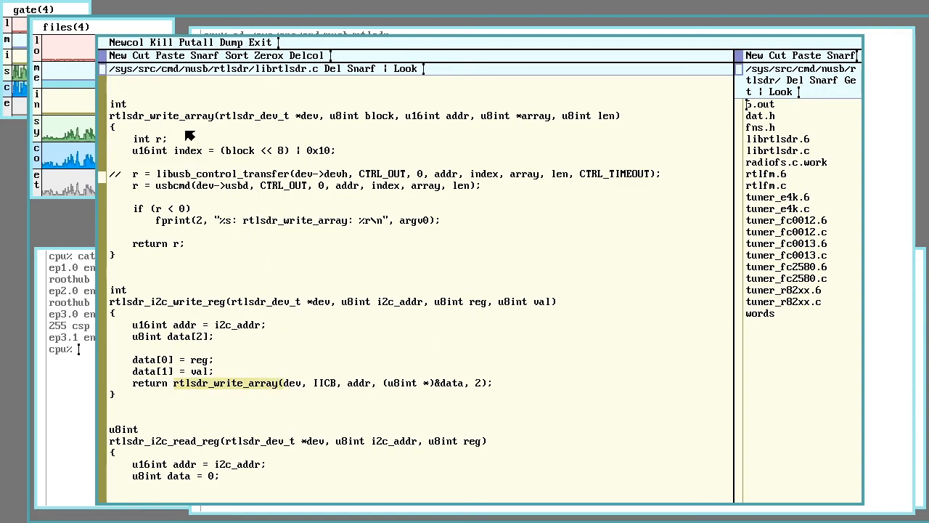
pyautogui.moveTo(263, 326)
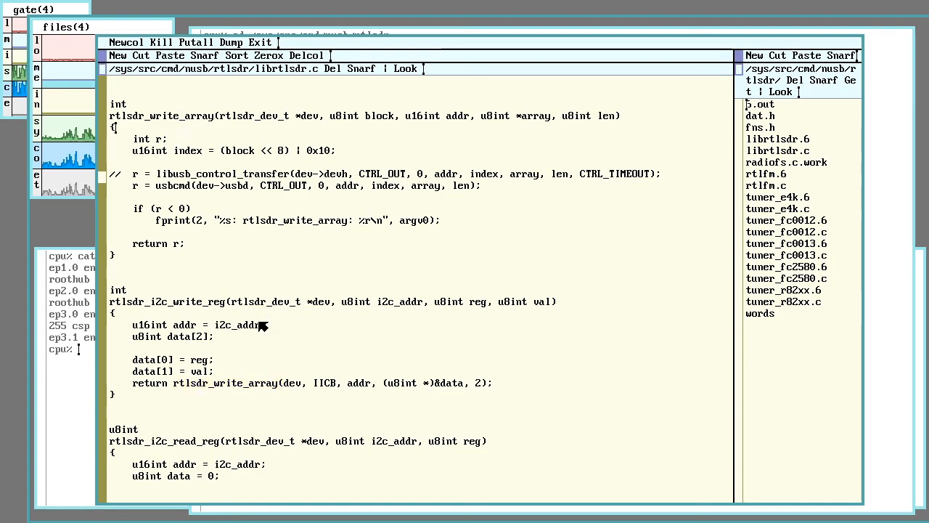
pyautogui.scroll(-3)
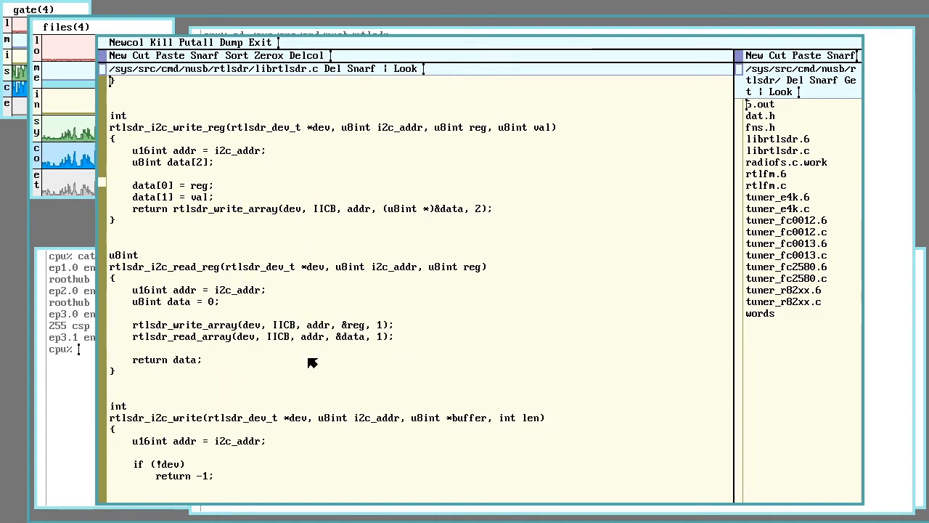
pyautogui.scroll(-3)
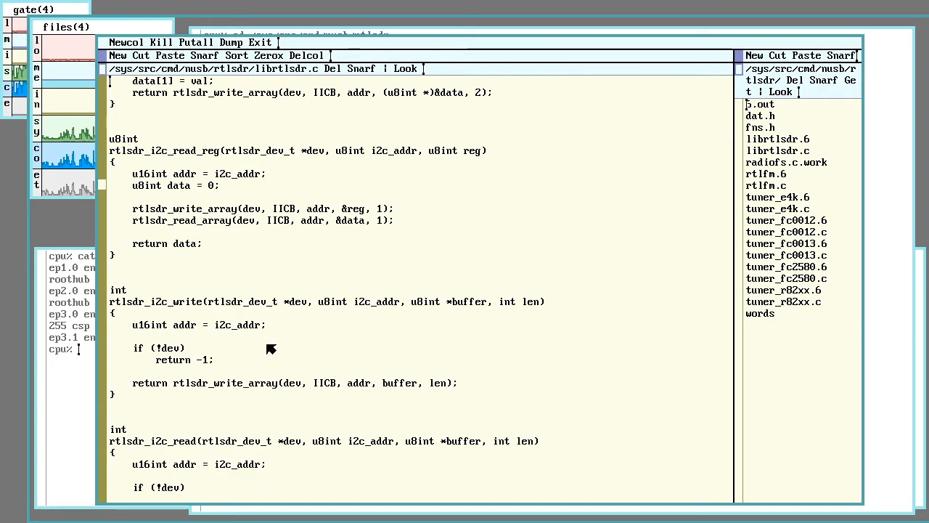
pyautogui.scroll(-3)
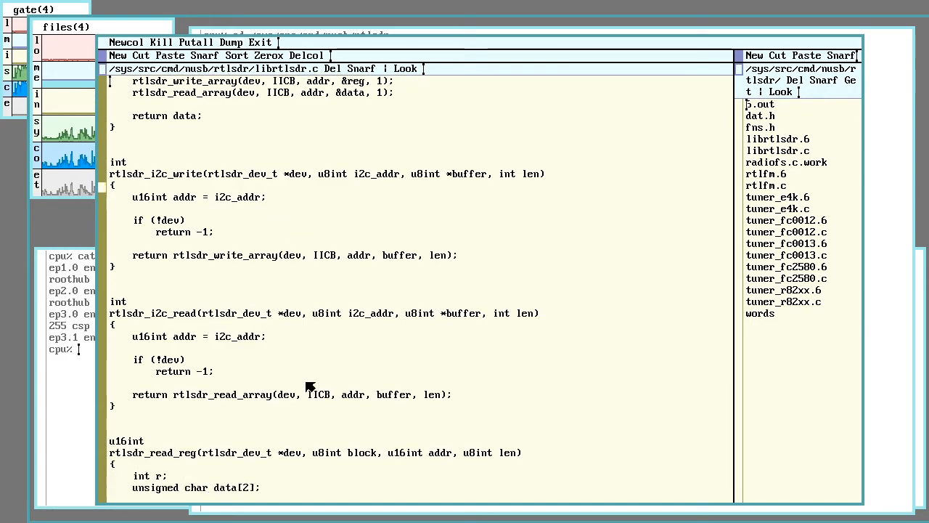
pyautogui.scroll(-3)
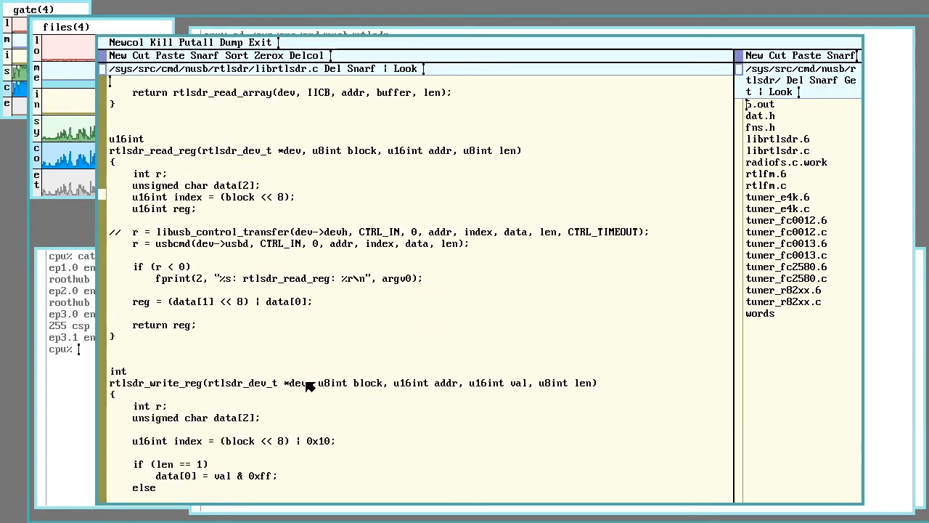
pyautogui.moveTo(260, 210)
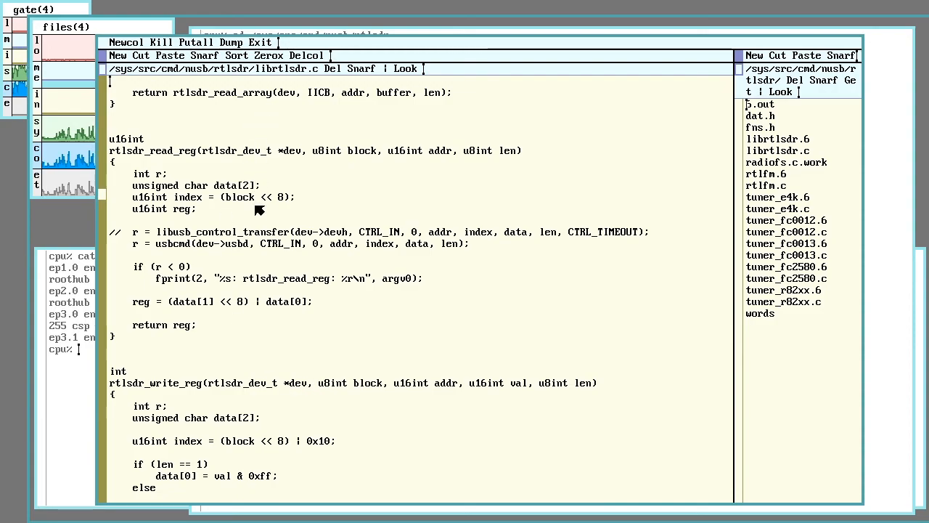
pyautogui.moveTo(346, 207)
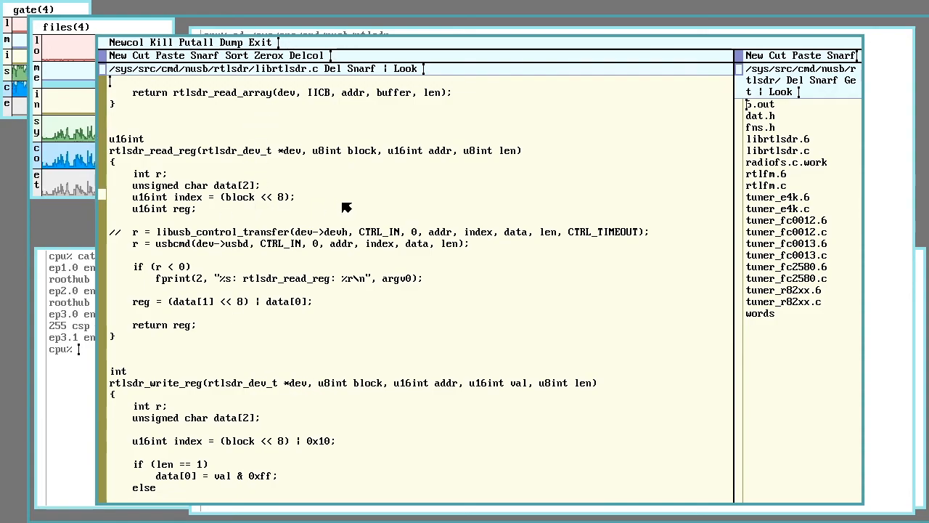
pyautogui.moveTo(281, 300)
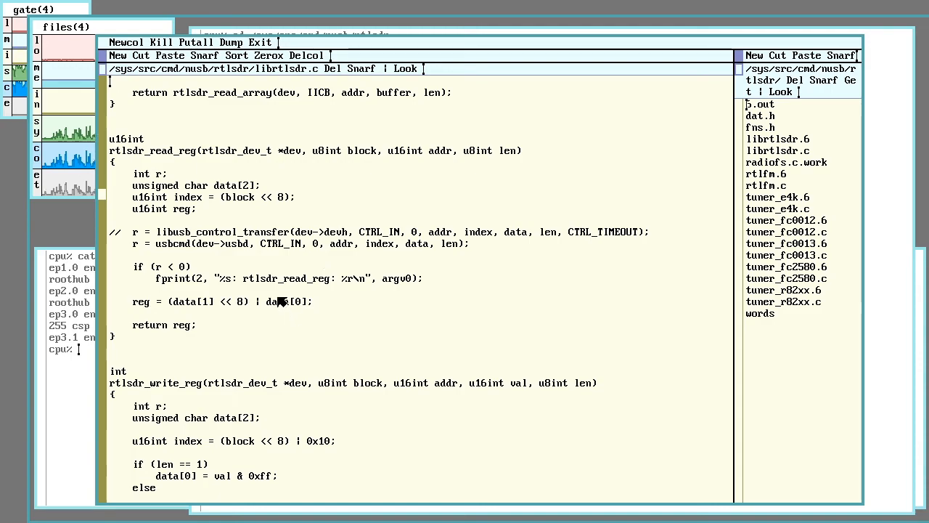
pyautogui.moveTo(265, 250)
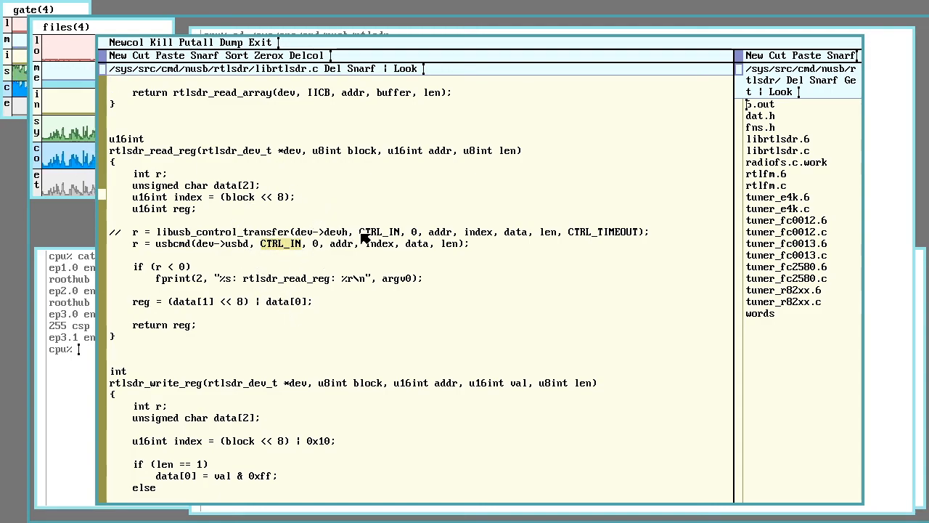
pyautogui.scroll(-3)
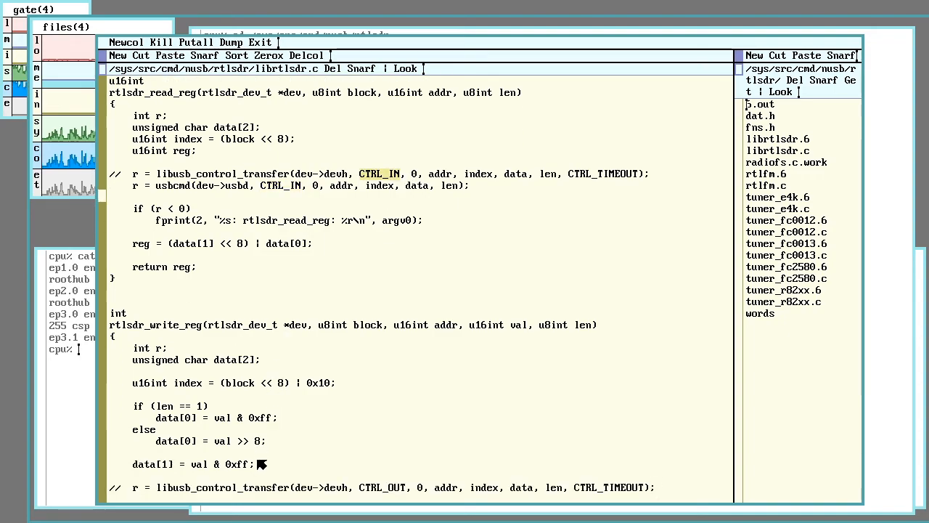
pyautogui.moveTo(338, 426)
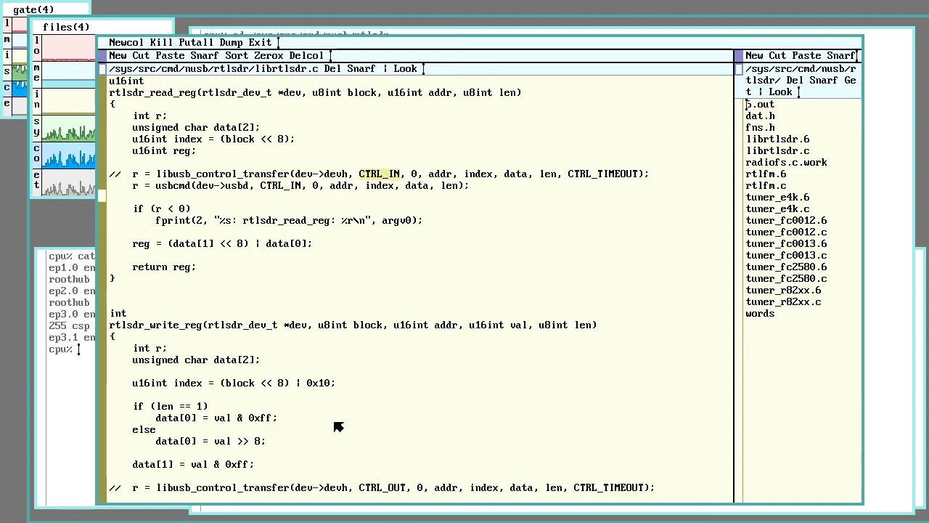
pyautogui.moveTo(272, 398)
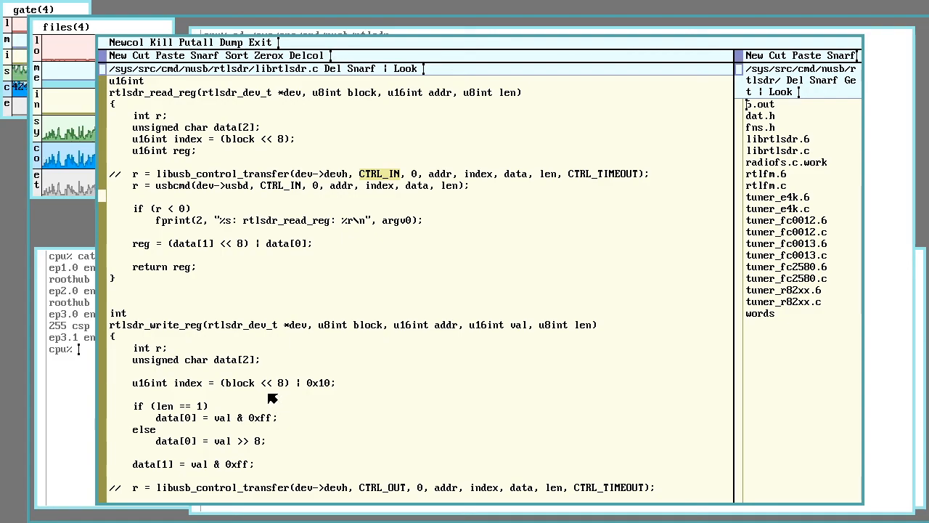
pyautogui.moveTo(158, 98)
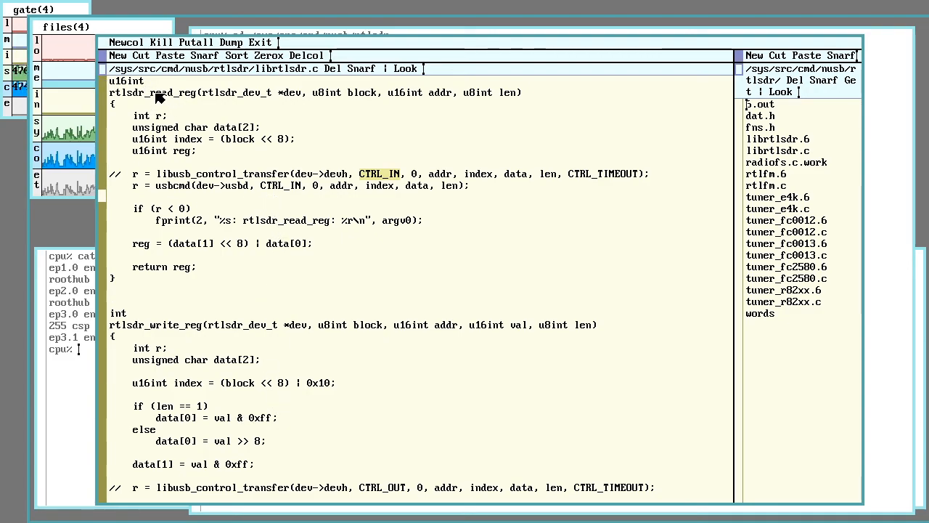
pyautogui.moveTo(281, 153)
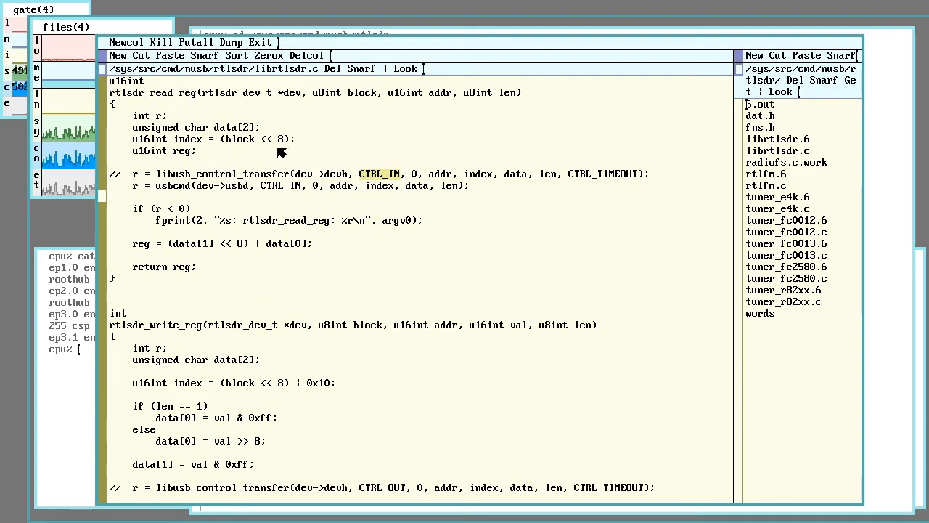
pyautogui.moveTo(341, 94)
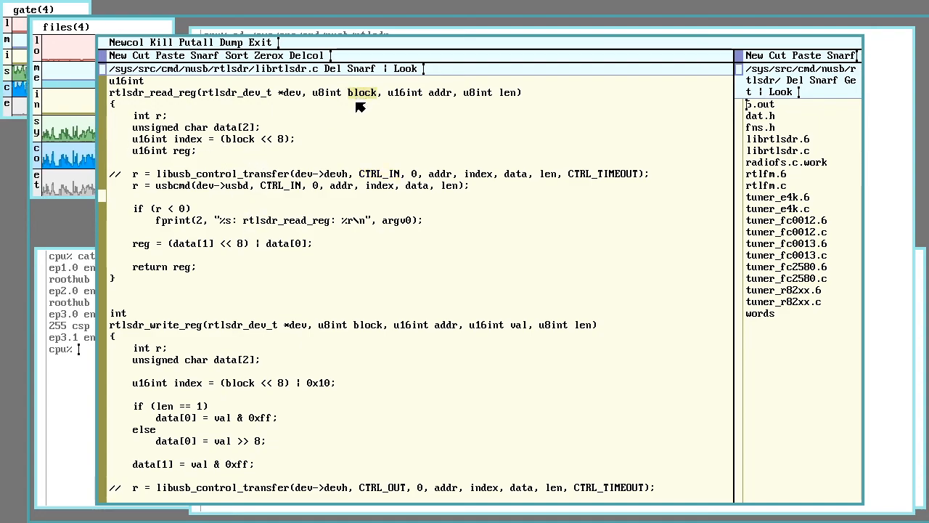
pyautogui.moveTo(187, 148)
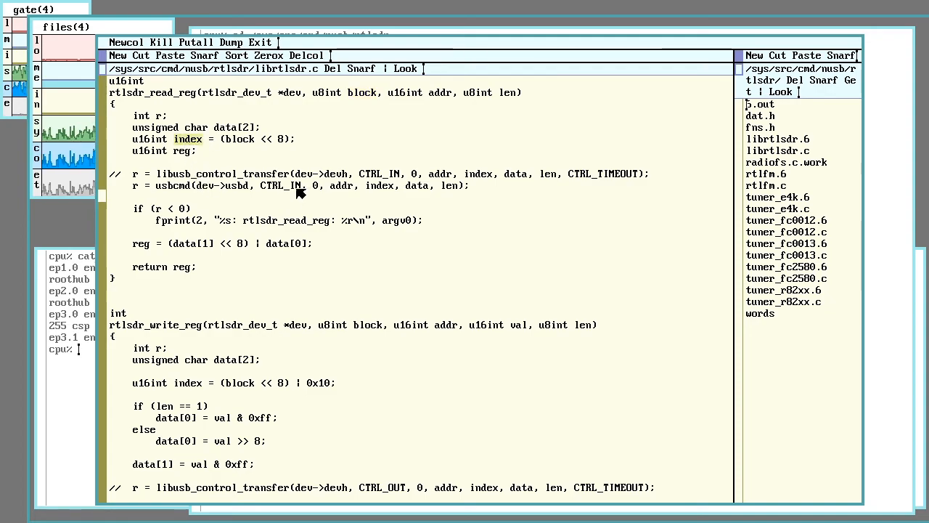
pyautogui.moveTo(243, 377)
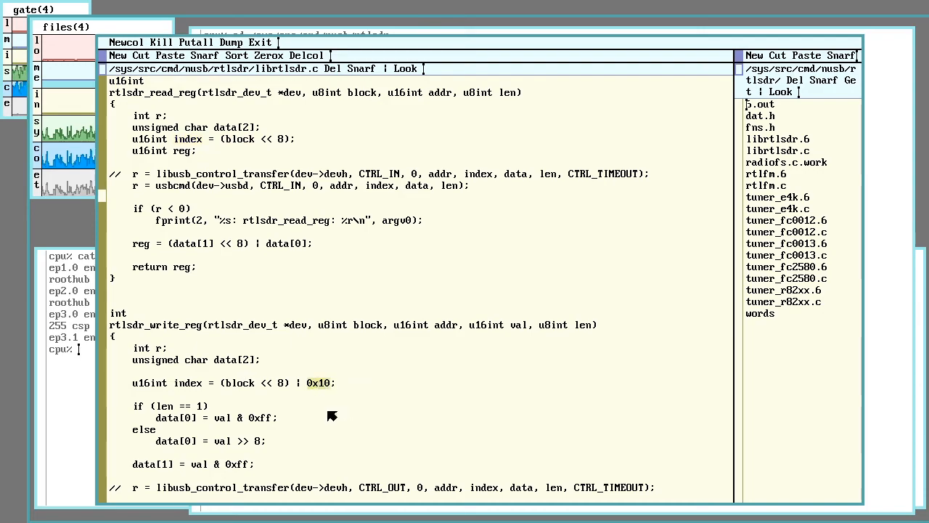
pyautogui.moveTo(318, 402)
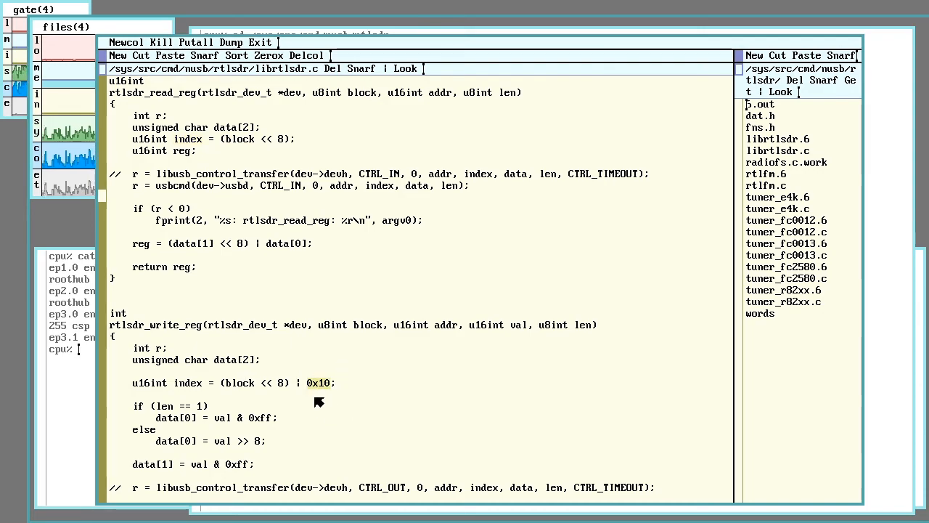
pyautogui.scroll(-3)
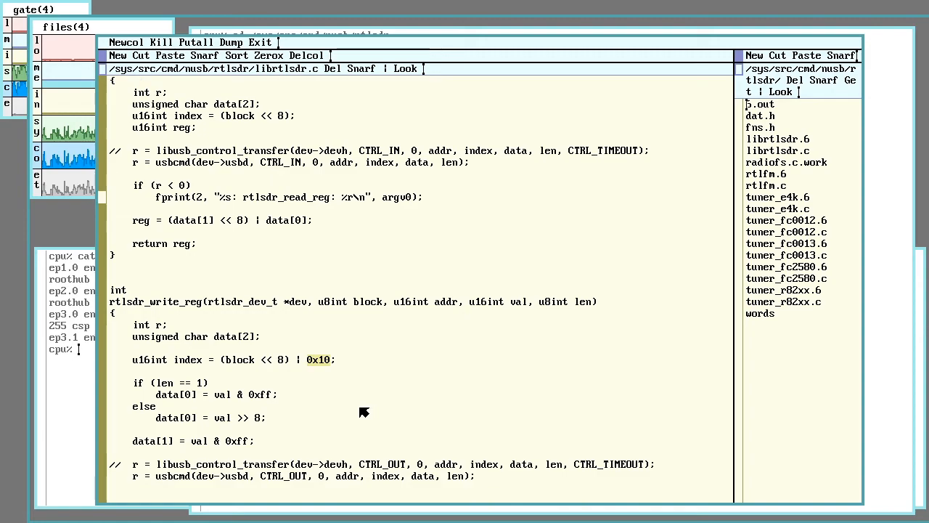
pyautogui.moveTo(374, 358)
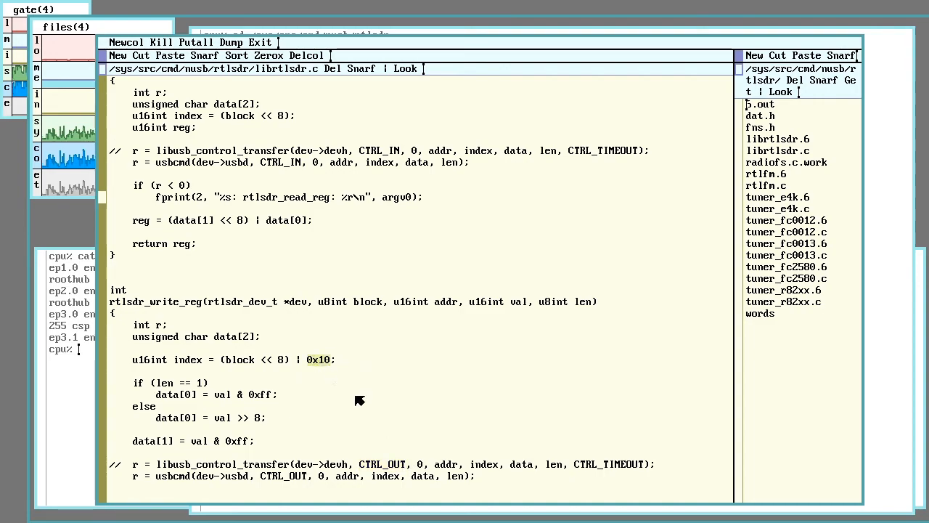
pyautogui.moveTo(354, 383)
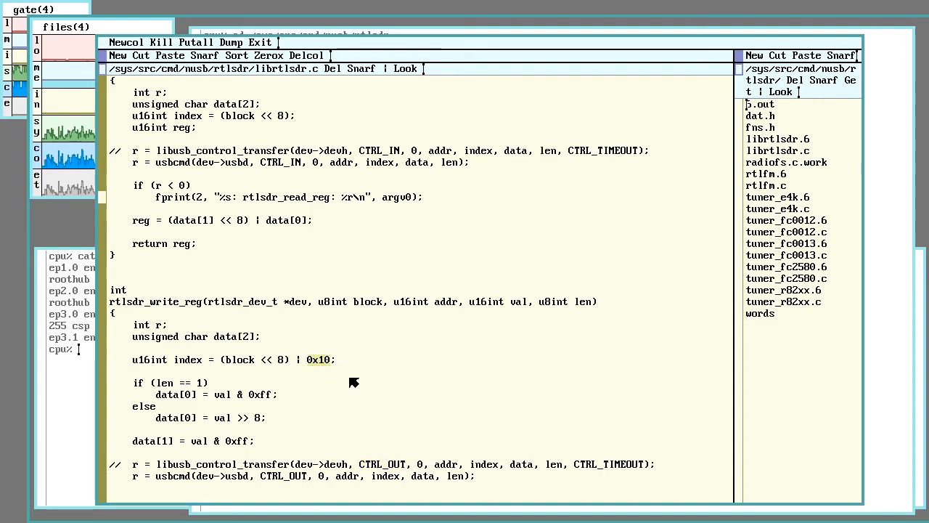
pyautogui.moveTo(336, 390)
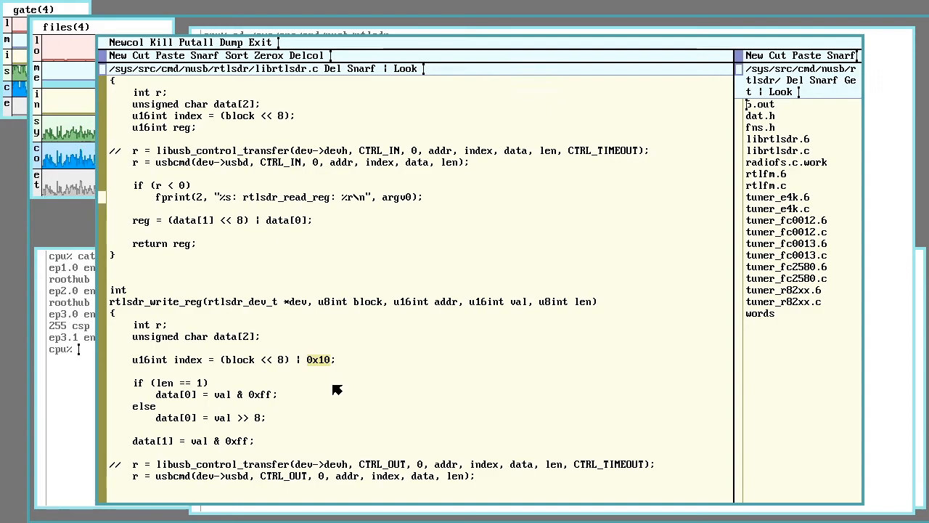
# Settle on rtlsdr_write_reg and select the 'block' parameter word in its signature
pyautogui.scroll(3)
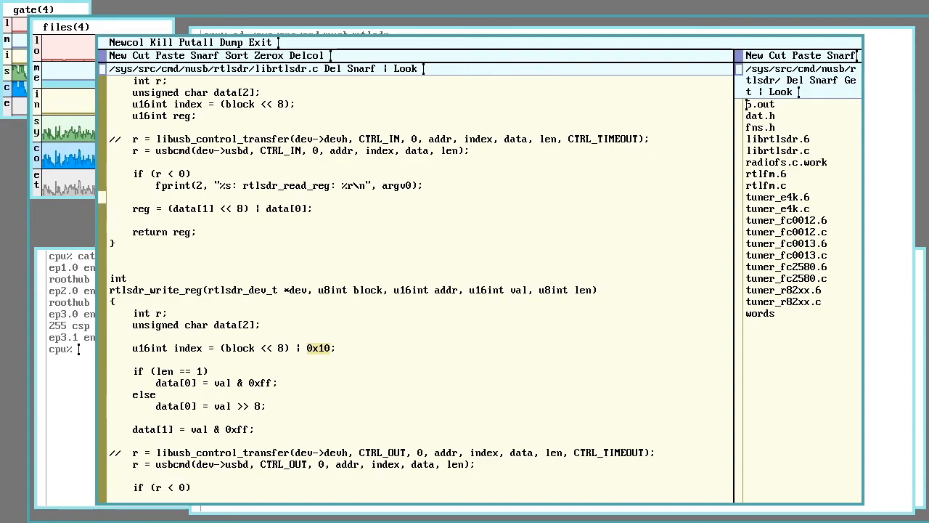
pyautogui.moveTo(424, 353)
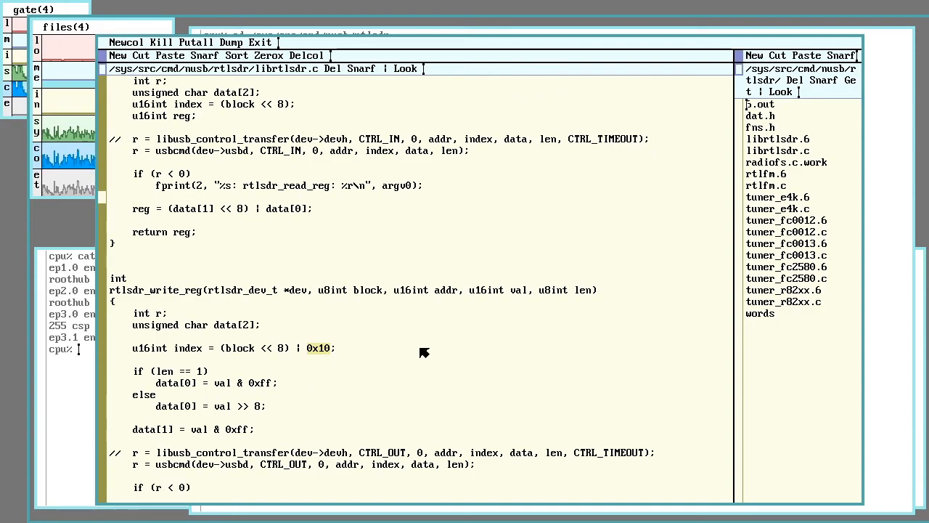
pyautogui.scroll(-3)
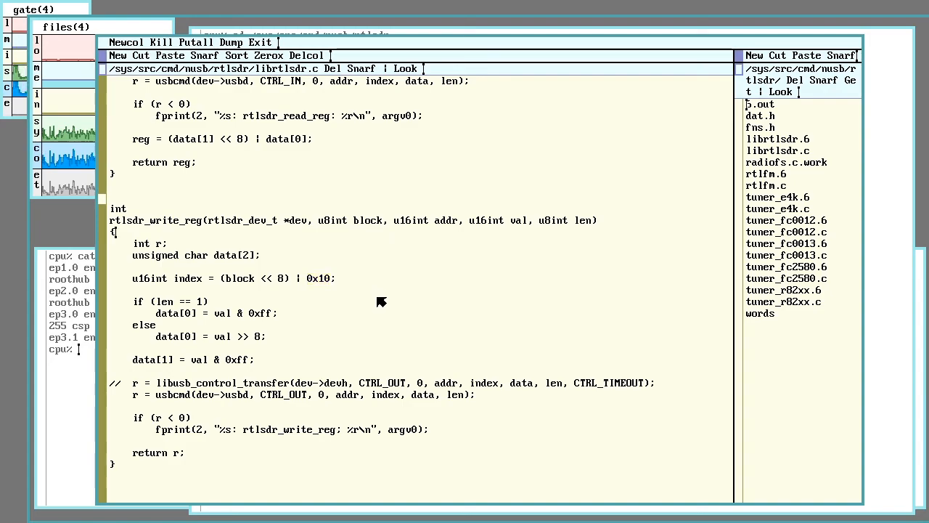
pyautogui.moveTo(371, 225)
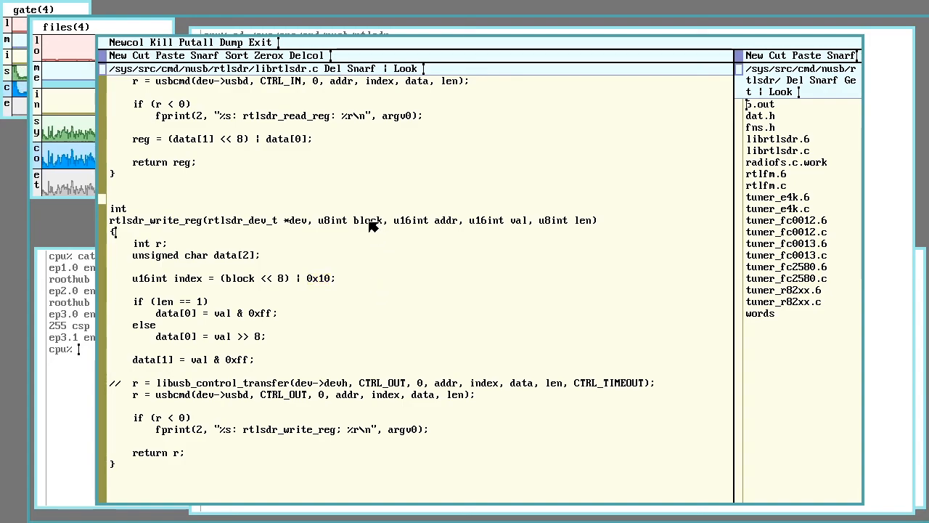
pyautogui.doubleClick(368, 220)
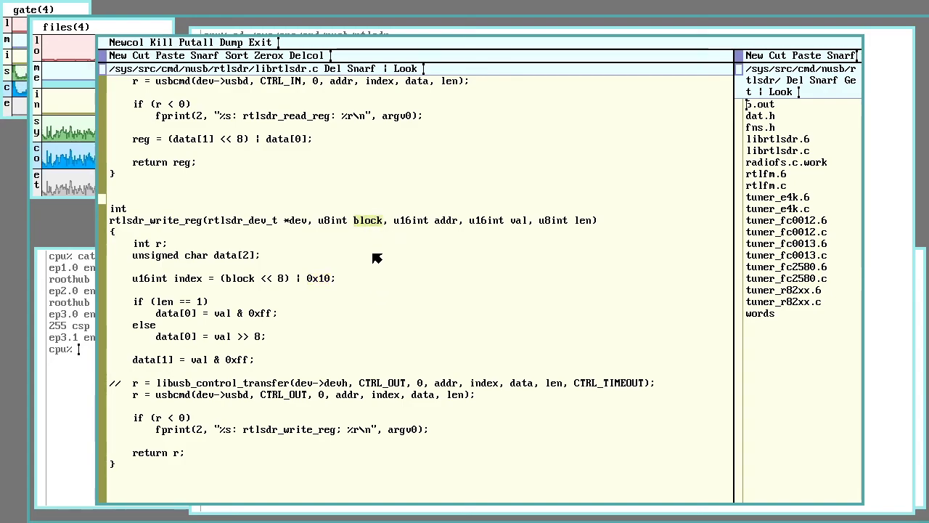
pyautogui.moveTo(366, 230)
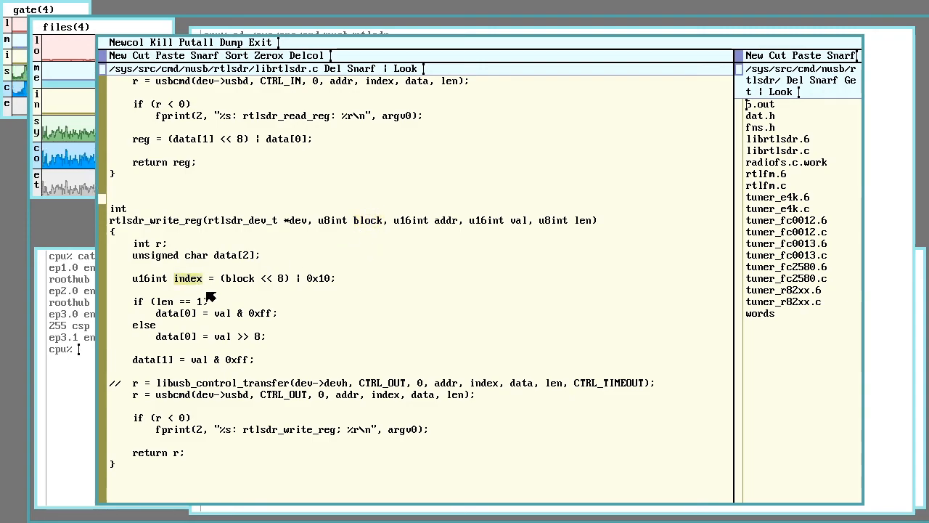
pyautogui.moveTo(283, 279)
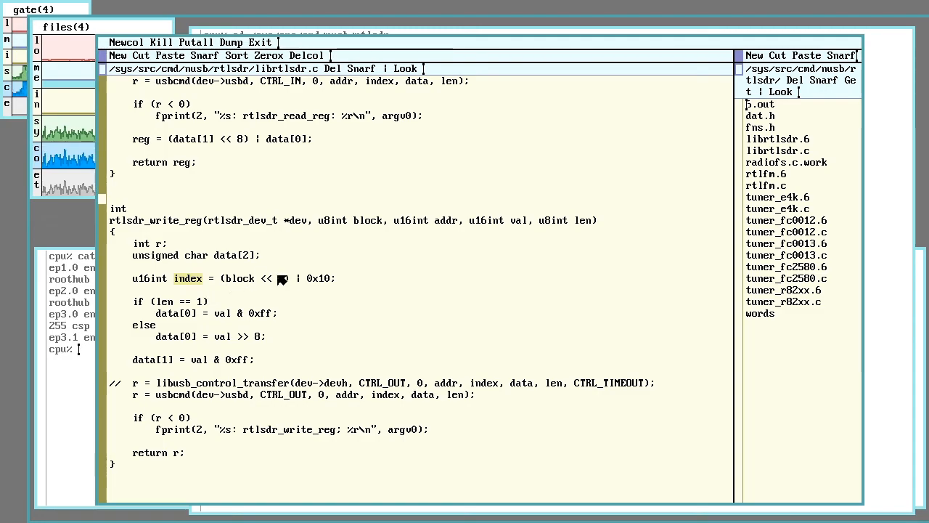
pyautogui.moveTo(403, 245)
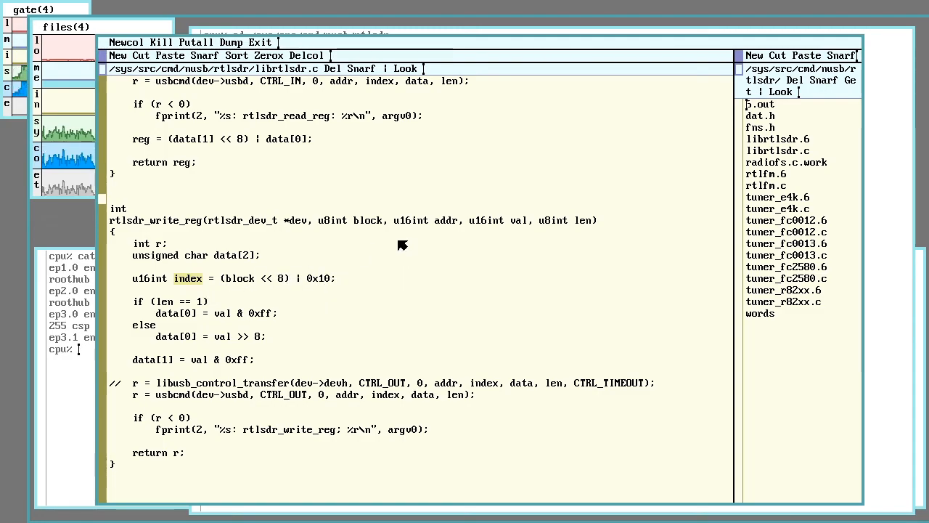
# Scroll between rtlsdr_read_reg and rtlsdr_write_reg comparing the commented libusb lines with the usbcmd calls
pyautogui.scroll(3)
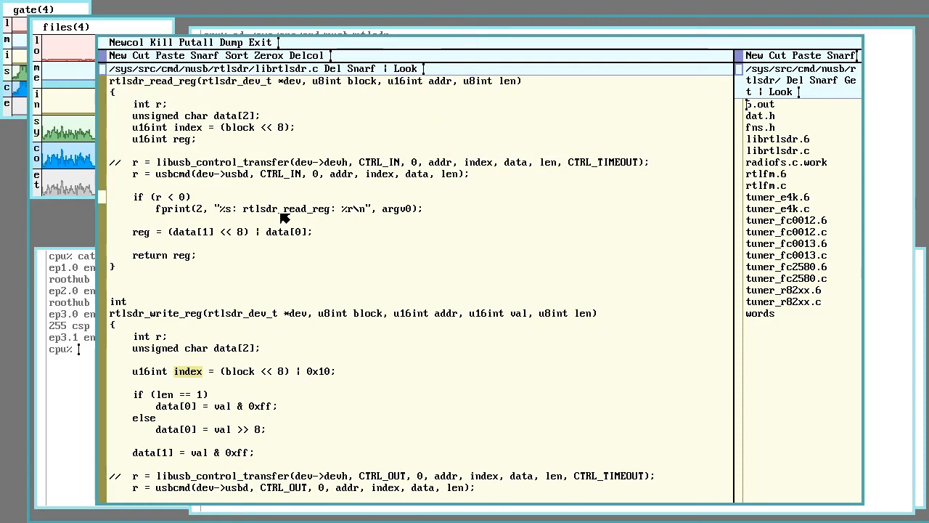
pyautogui.moveTo(365, 391)
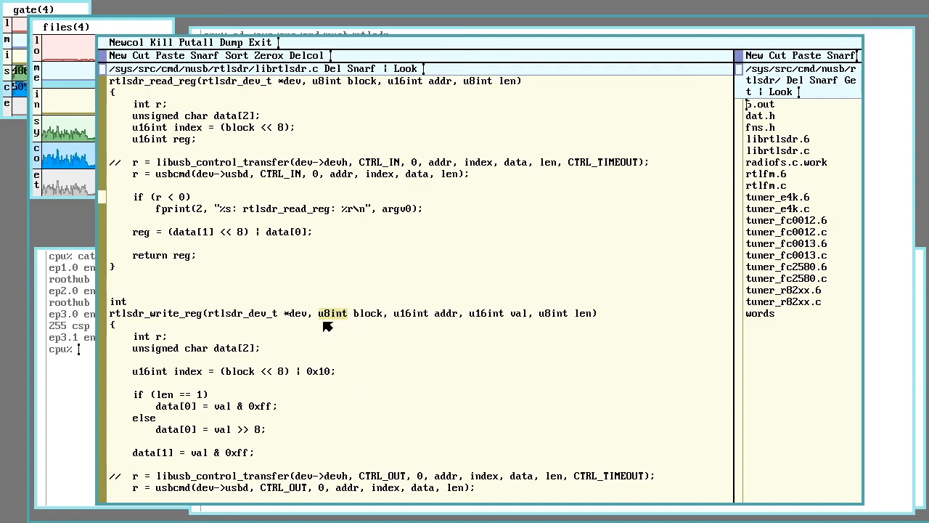
pyautogui.moveTo(370, 322)
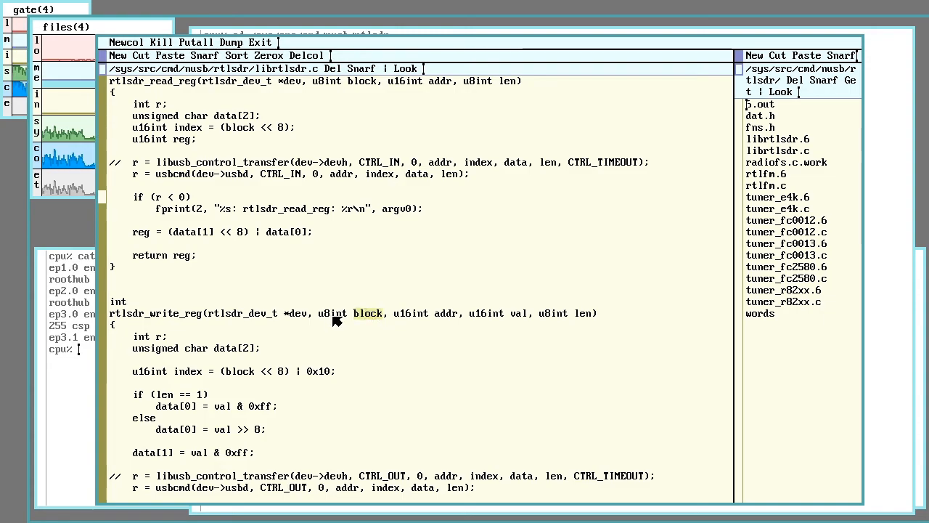
pyautogui.moveTo(163, 378)
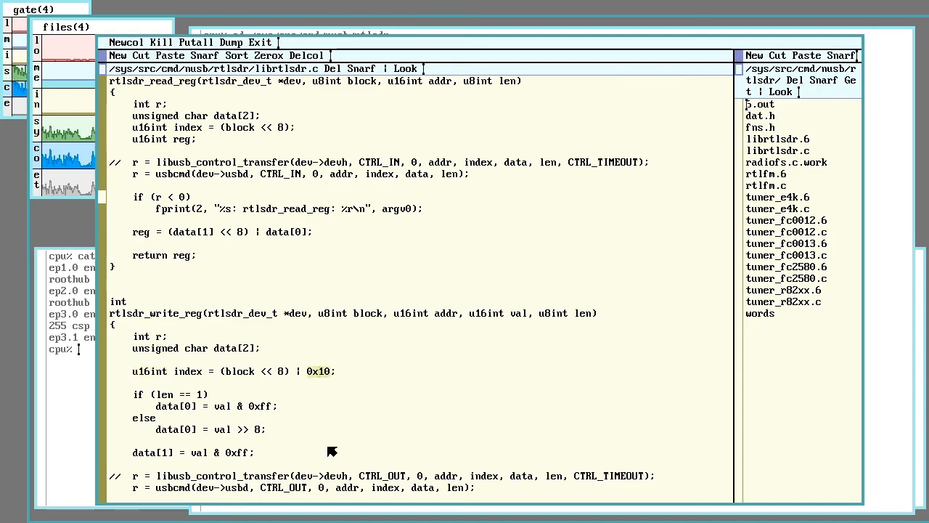
pyautogui.moveTo(334, 446)
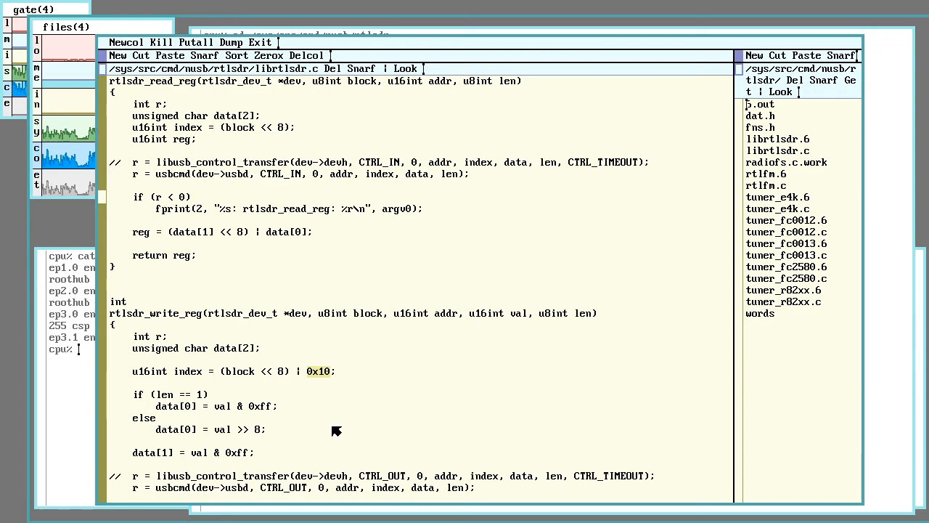
pyautogui.moveTo(386, 379)
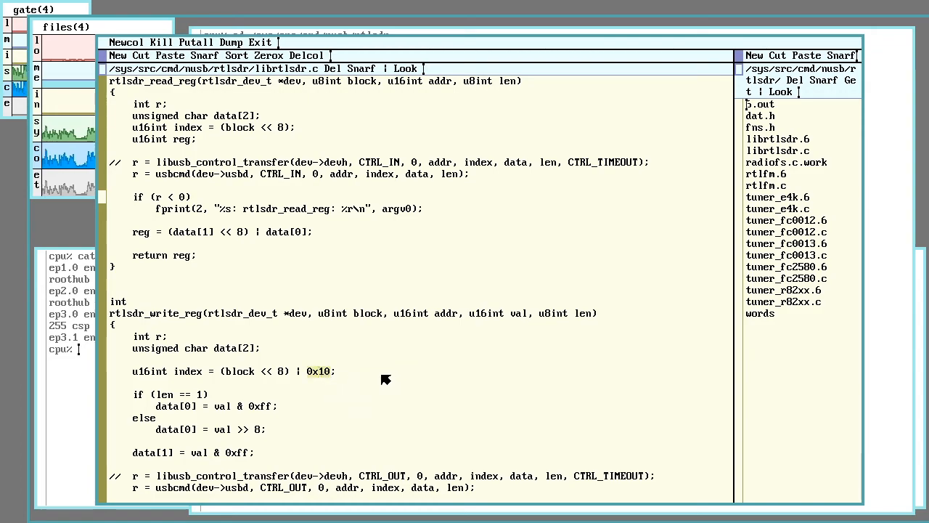
pyautogui.moveTo(347, 427)
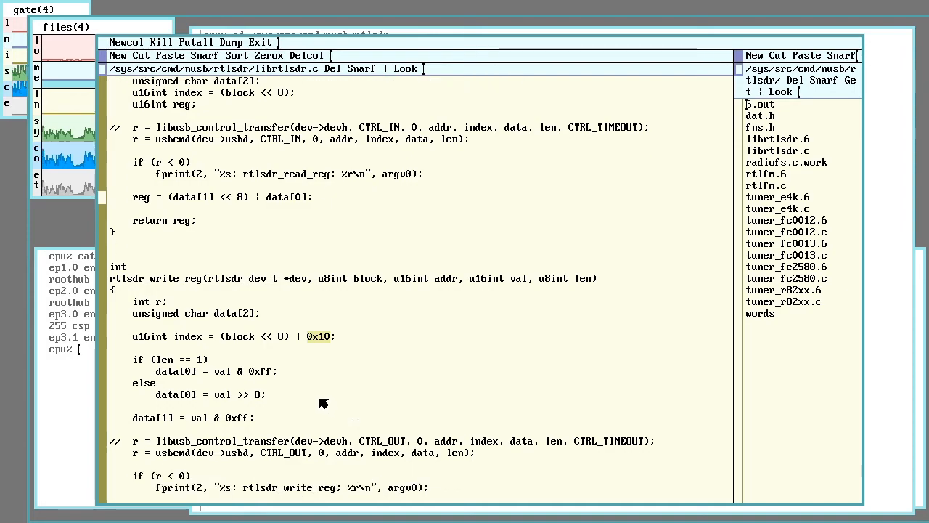
pyautogui.scroll(-3)
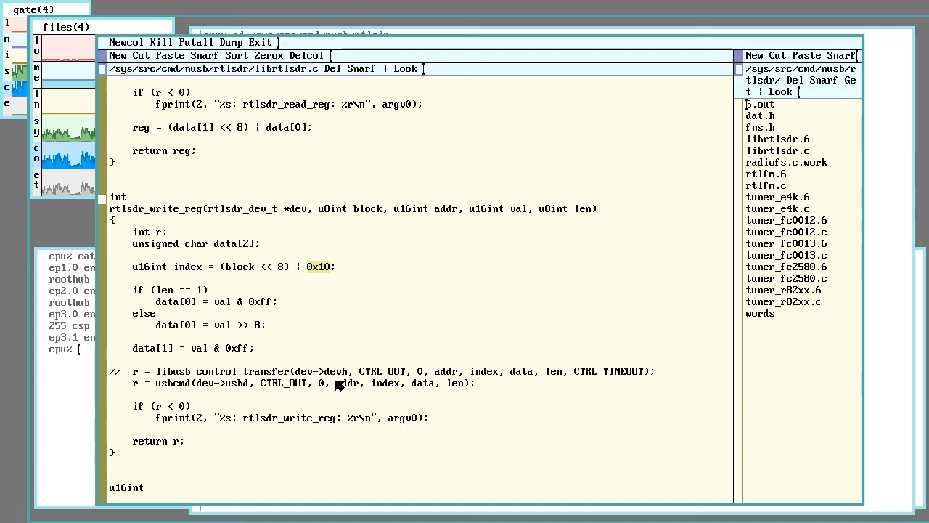
pyautogui.scroll(3)
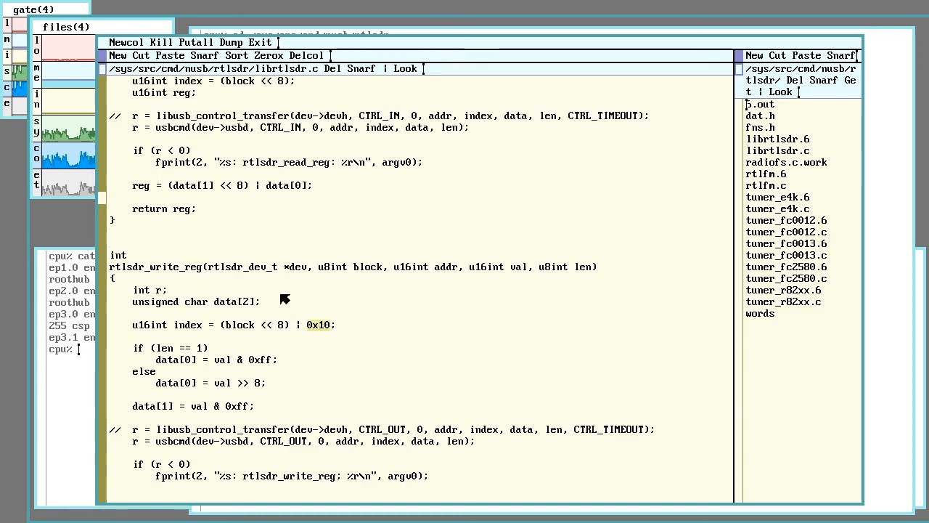
pyautogui.scroll(3)
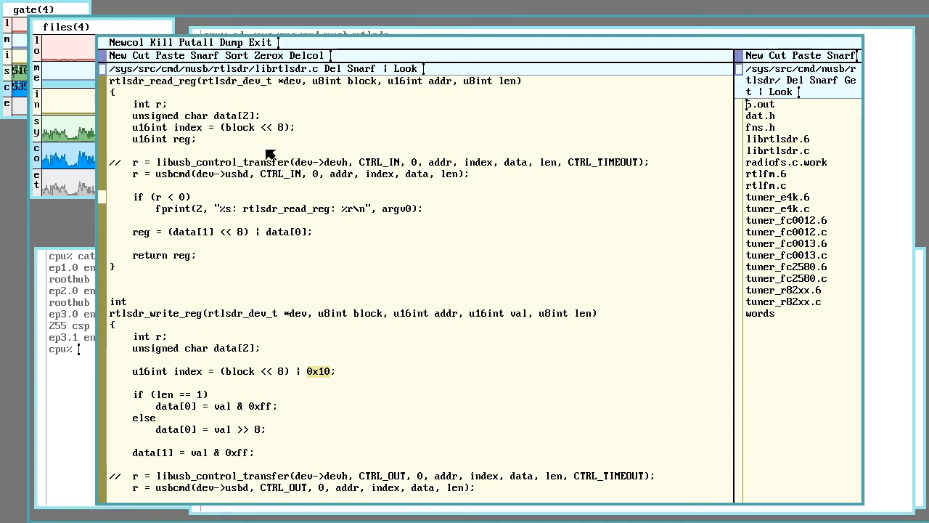
pyautogui.moveTo(343, 415)
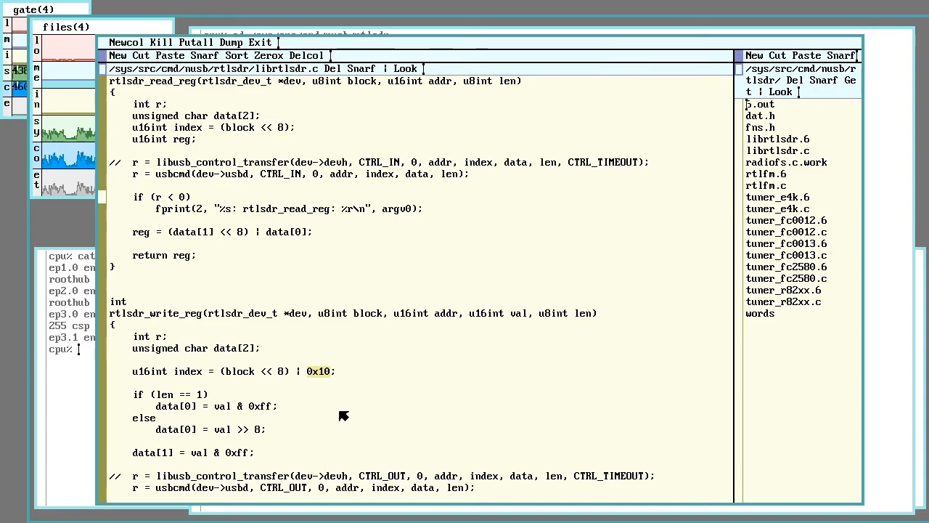
pyautogui.moveTo(159, 262)
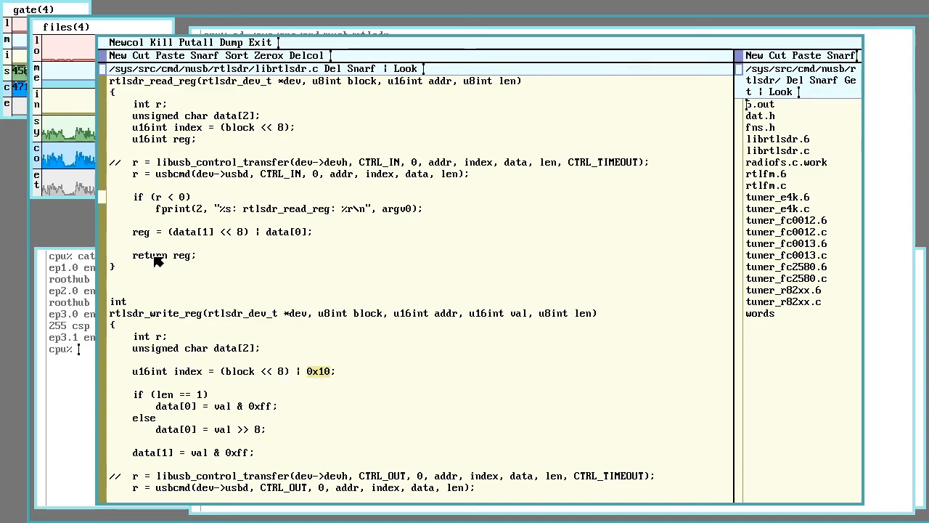
pyautogui.moveTo(229, 207)
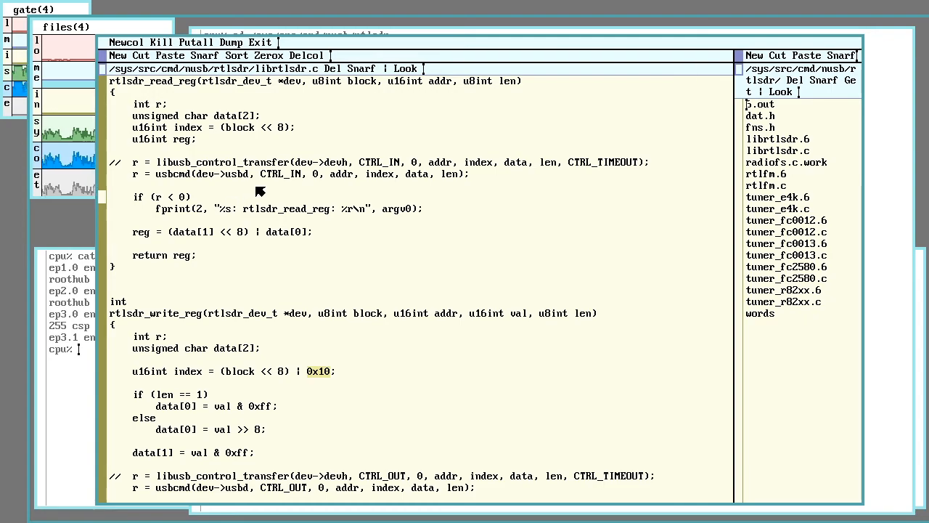
pyautogui.moveTo(253, 183)
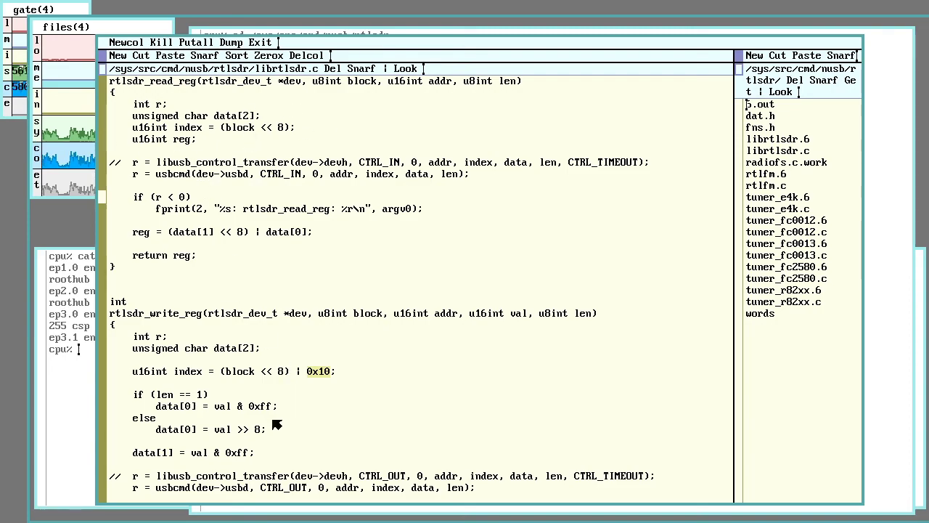
pyautogui.moveTo(297, 366)
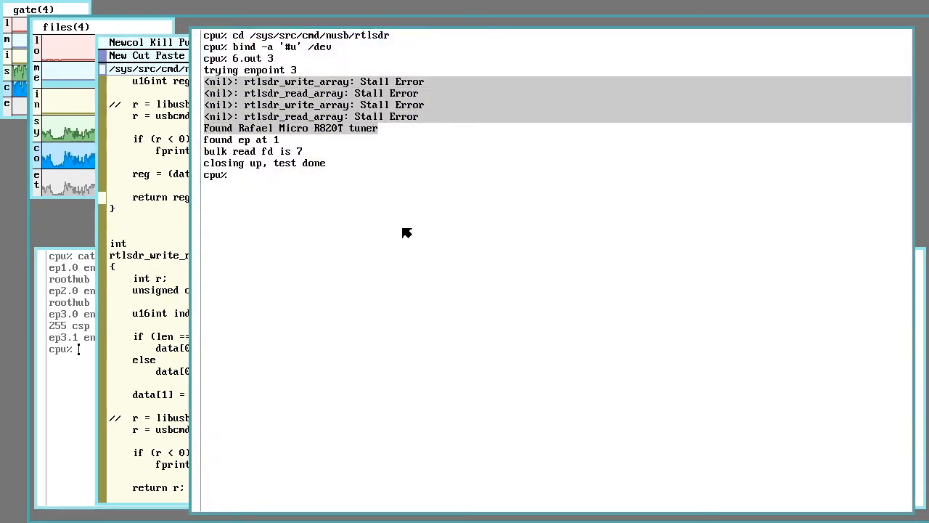
pyautogui.moveTo(323, 86)
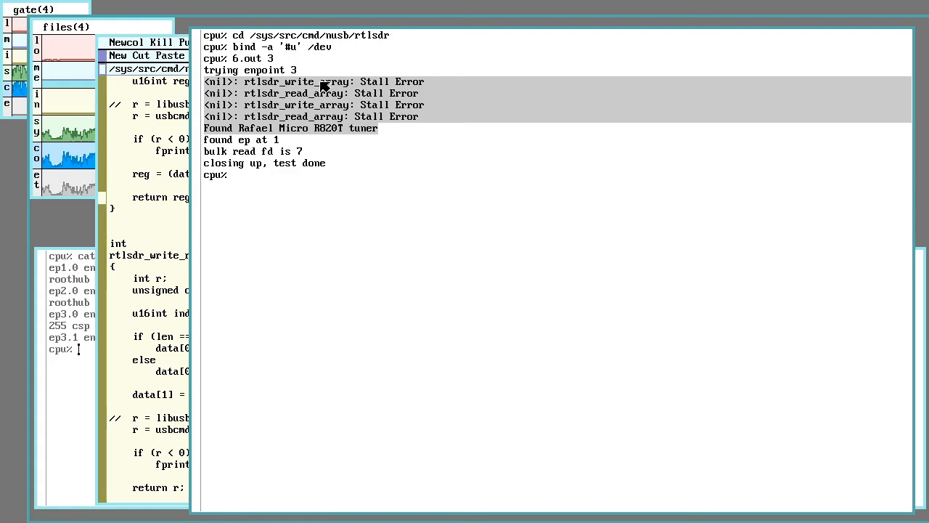
pyautogui.moveTo(405, 184)
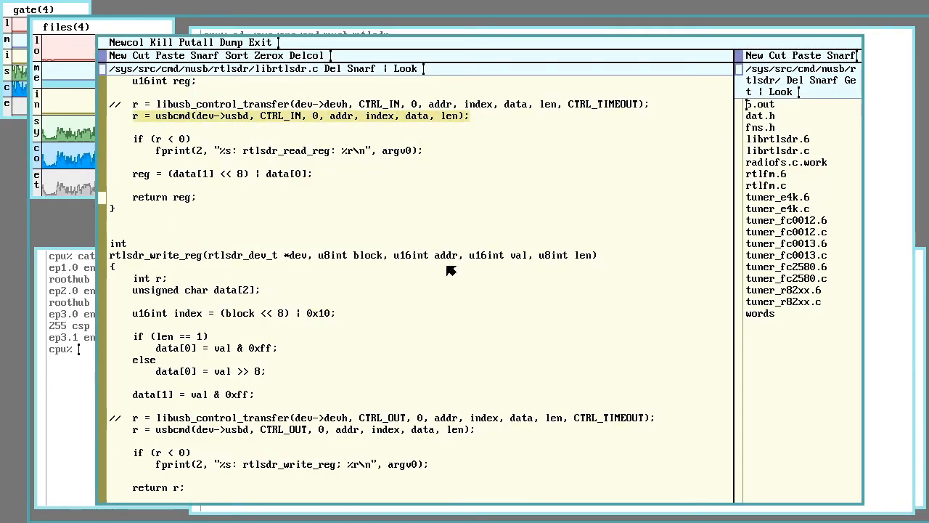
pyautogui.moveTo(420, 37)
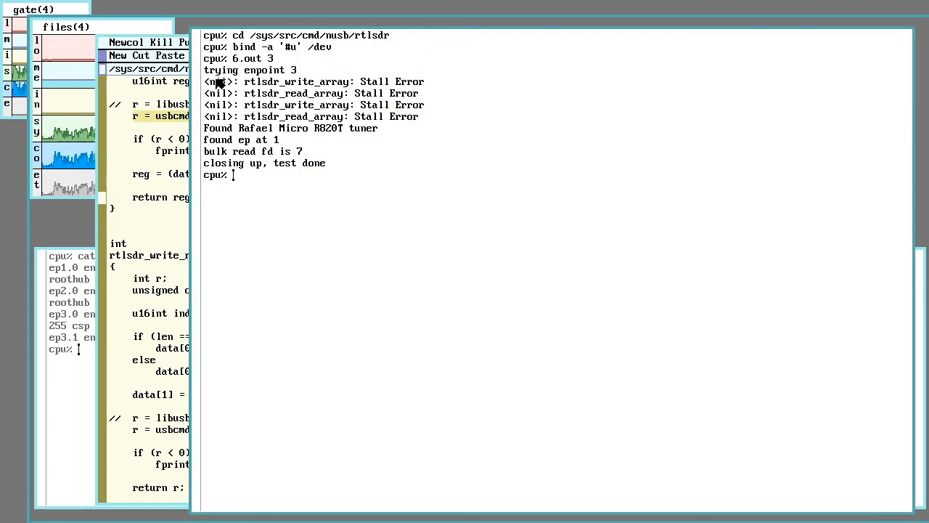
pyautogui.moveTo(287, 269)
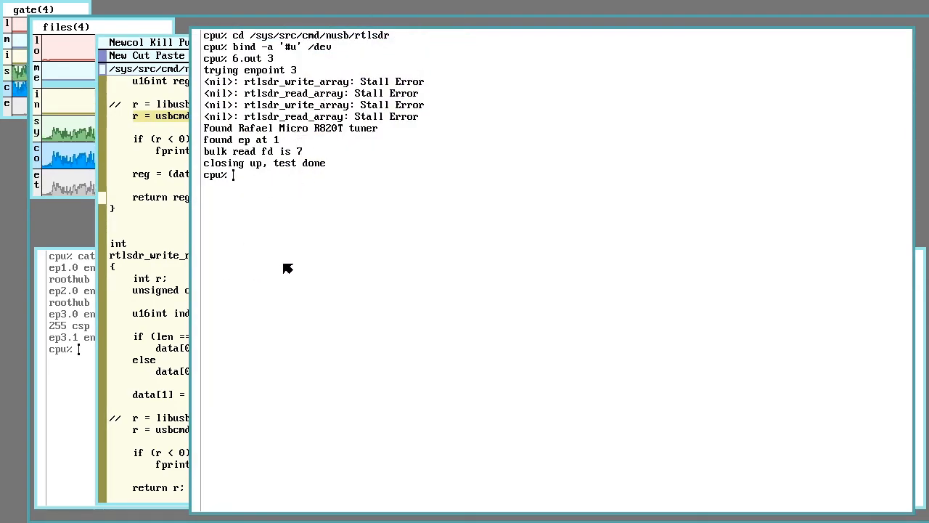
pyautogui.moveTo(249, 173)
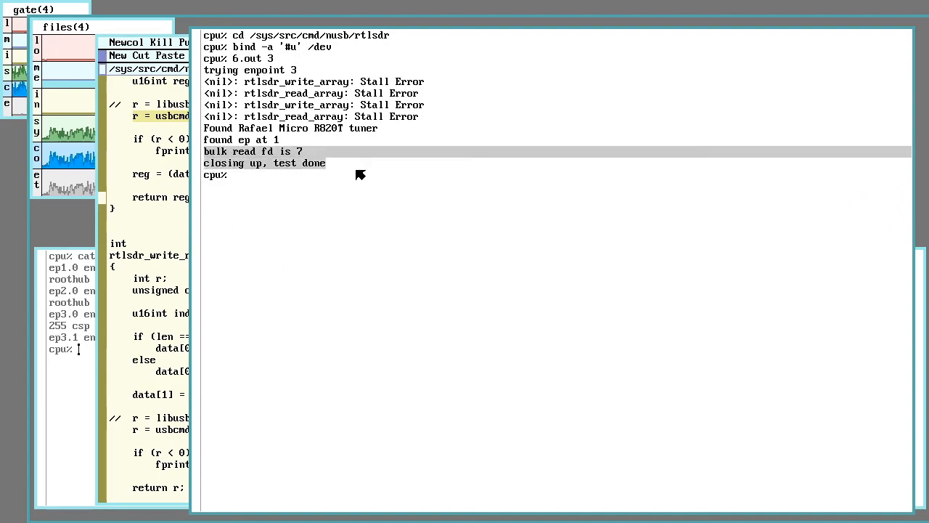
pyautogui.moveTo(372, 259)
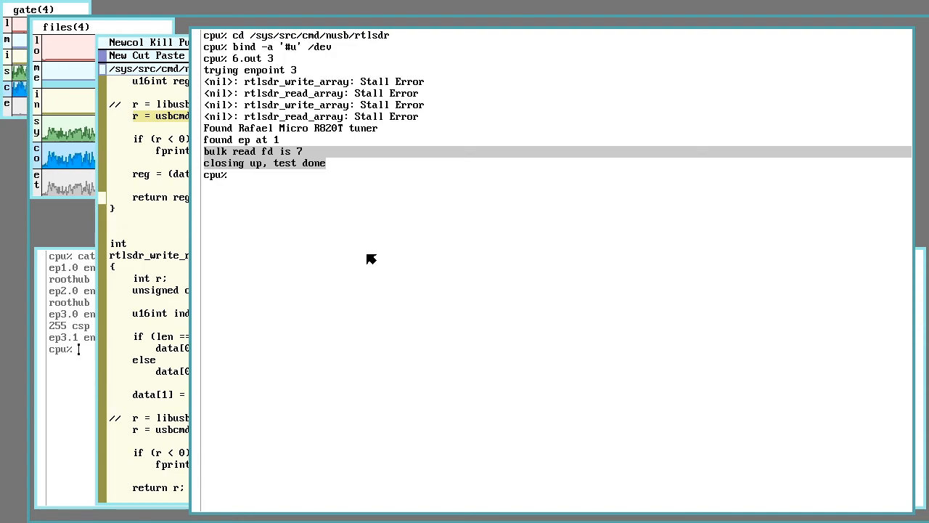
pyautogui.moveTo(345, 197)
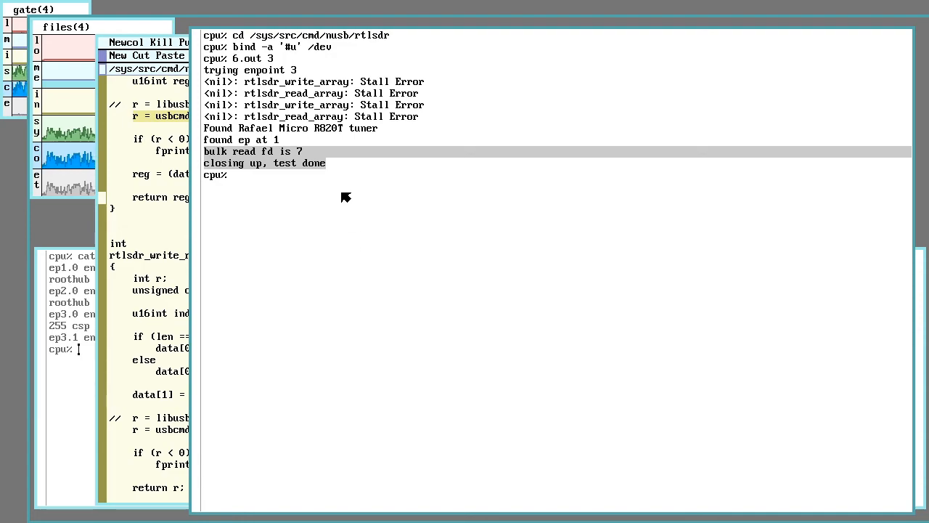
pyautogui.moveTo(312, 158)
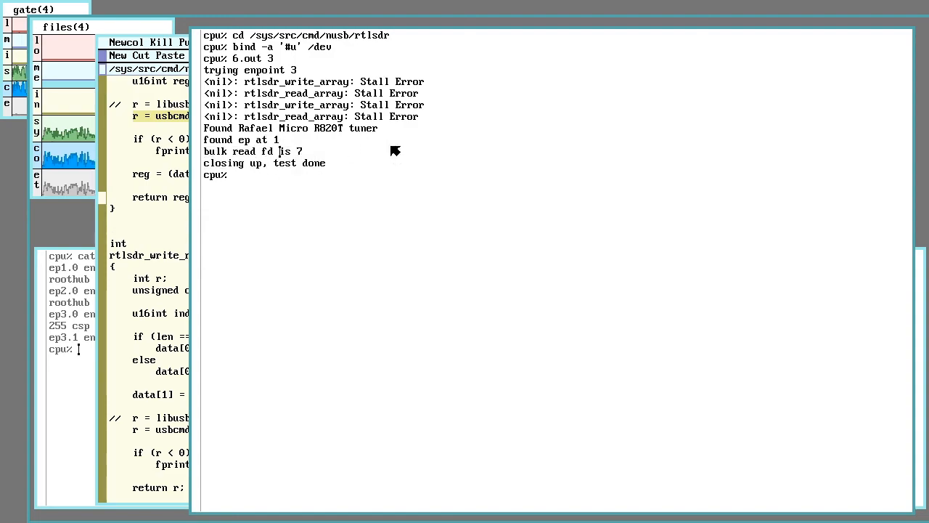
pyautogui.moveTo(438, 194)
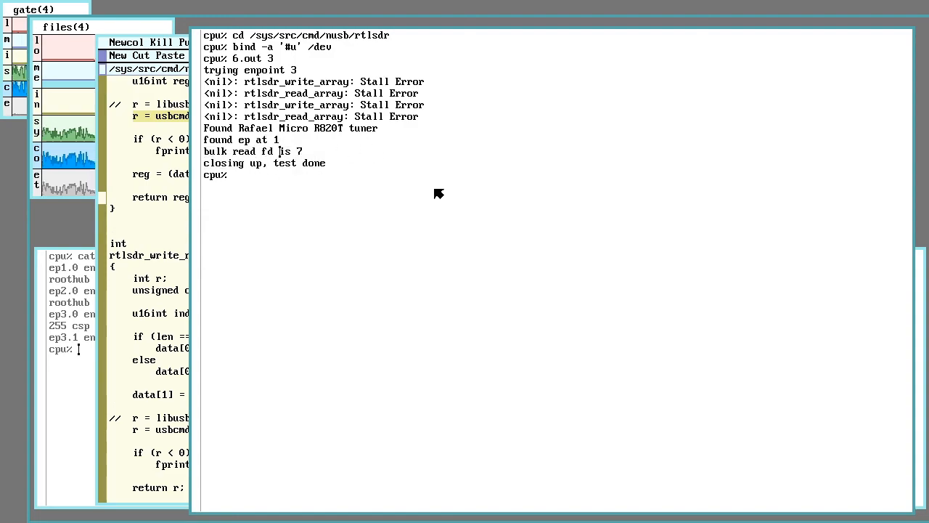
pyautogui.moveTo(357, 167)
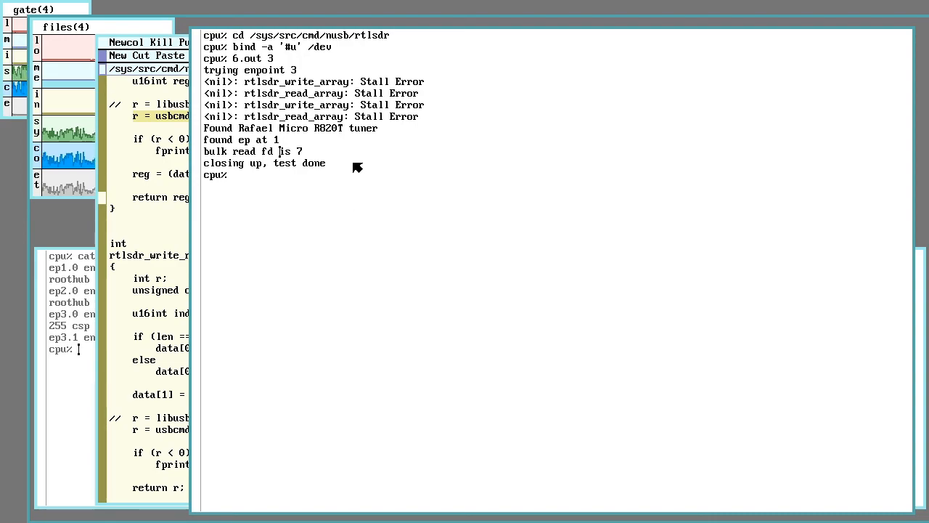
pyautogui.moveTo(347, 184)
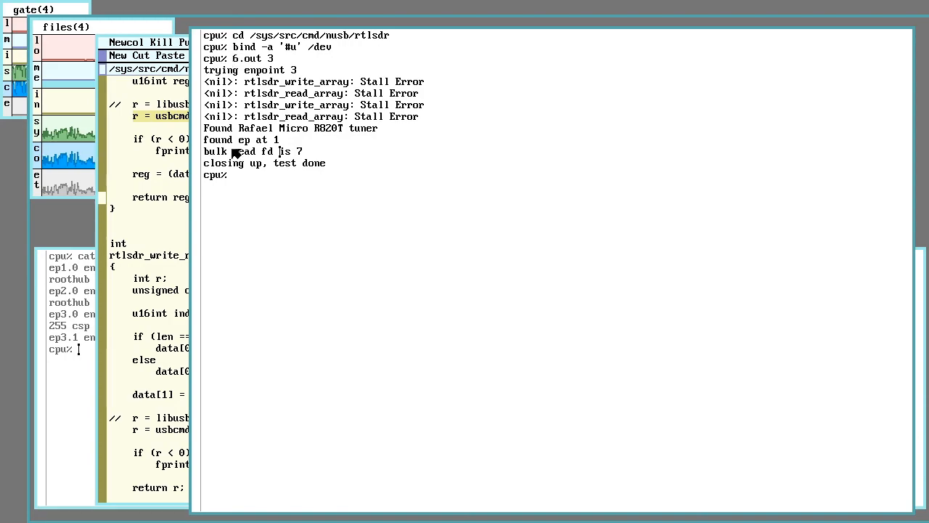
pyautogui.moveTo(372, 194)
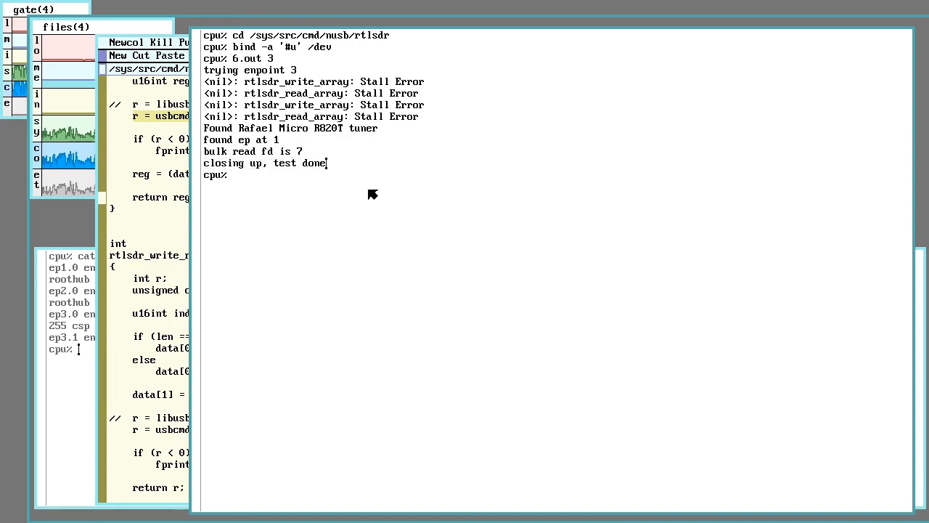
pyautogui.moveTo(342, 223)
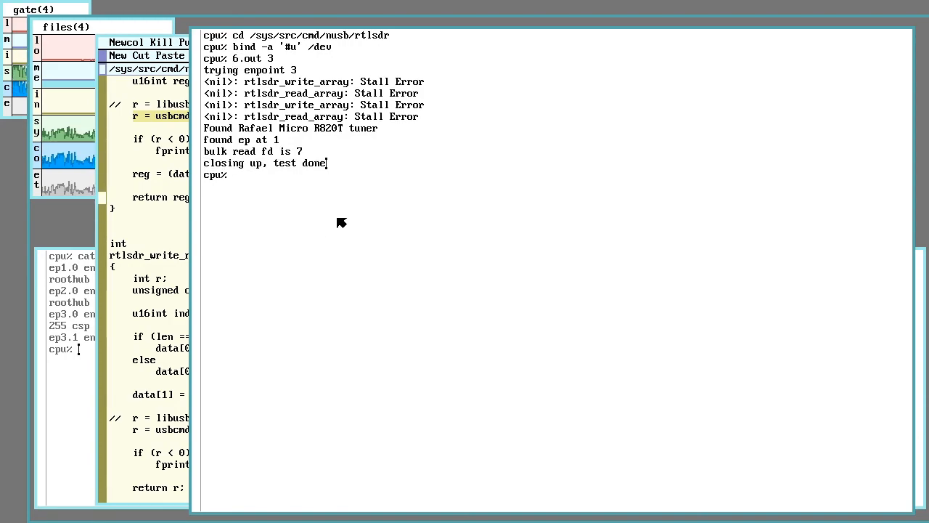
pyautogui.moveTo(416, 159)
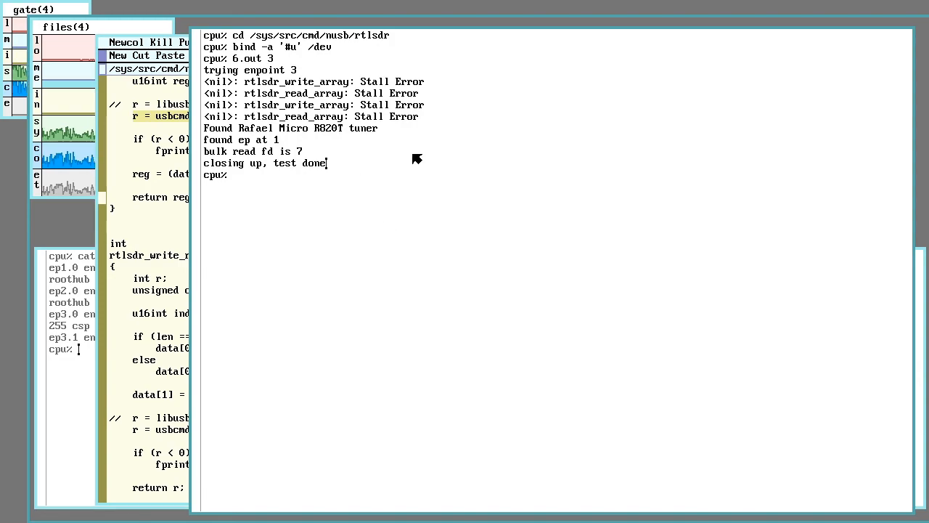
pyautogui.moveTo(445, 301)
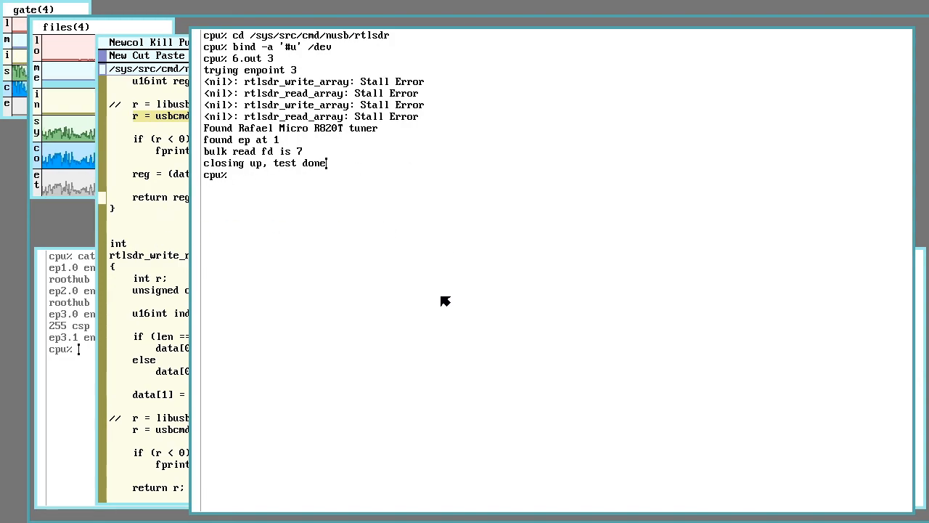
pyautogui.moveTo(401, 242)
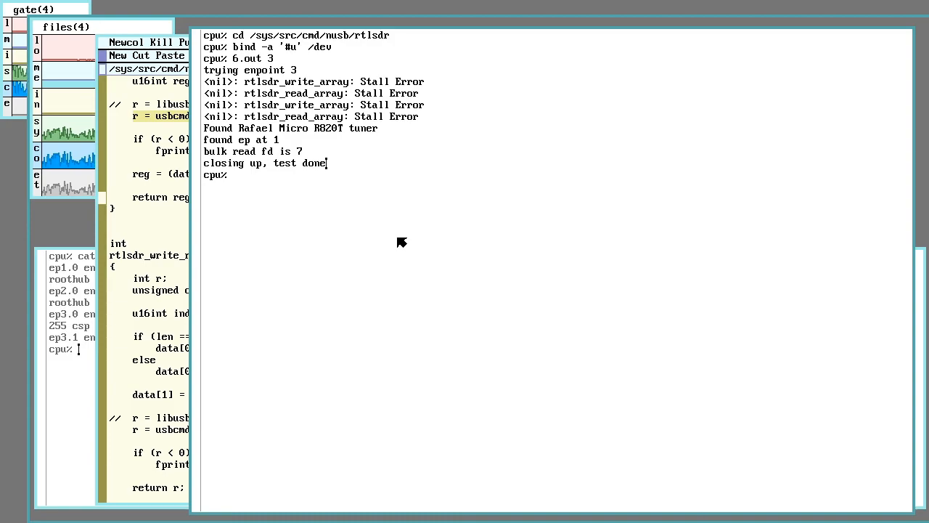
pyautogui.moveTo(153, 227)
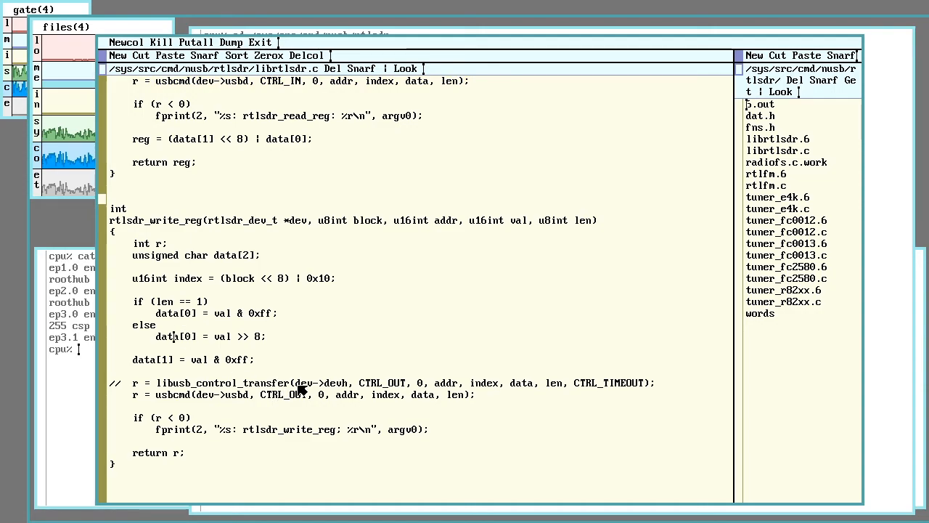
pyautogui.moveTo(355, 355)
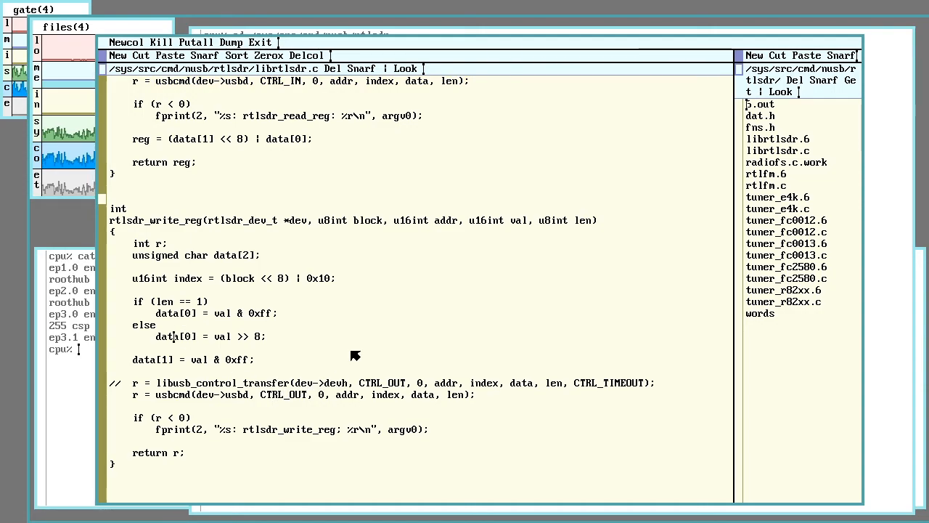
# Scroll librtlsdr.c back up through the i2c helpers to rtlsdr_read_array below the R820T tuner table
pyautogui.scroll(3)
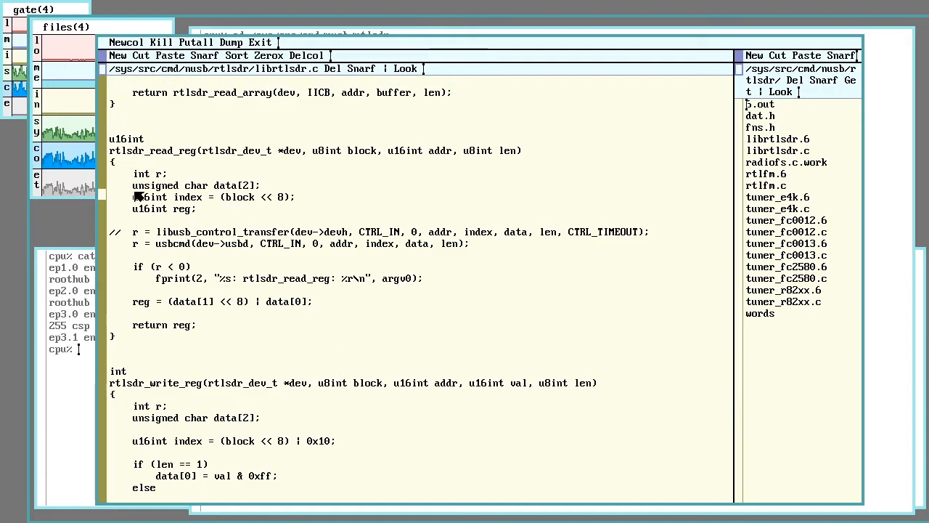
pyautogui.scroll(3)
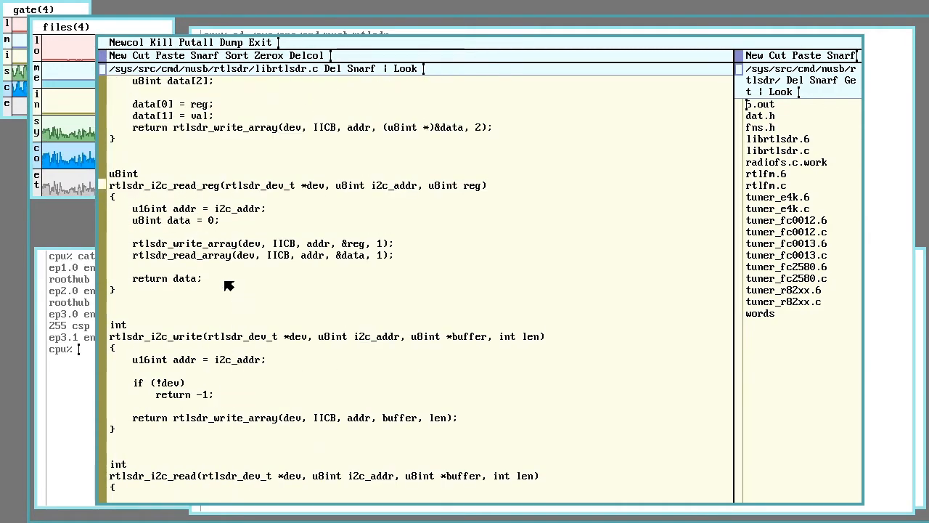
pyautogui.scroll(3)
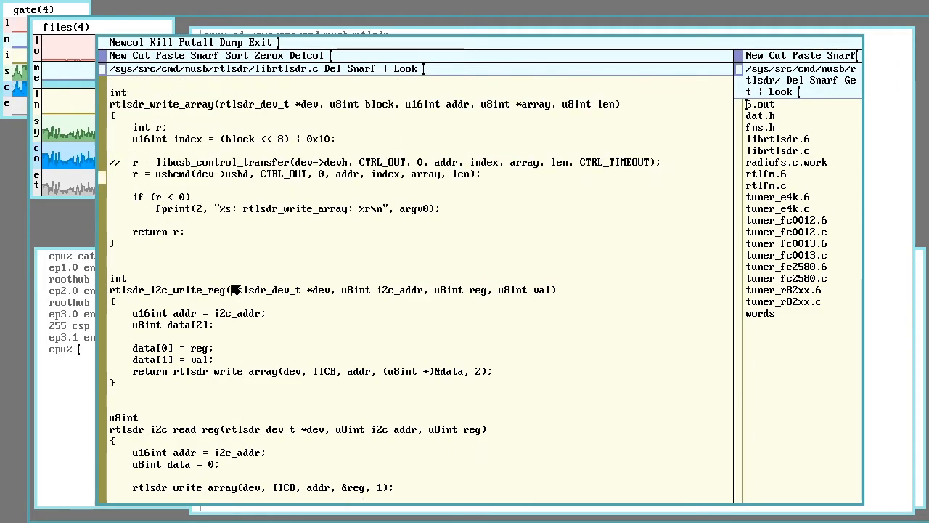
pyautogui.scroll(3)
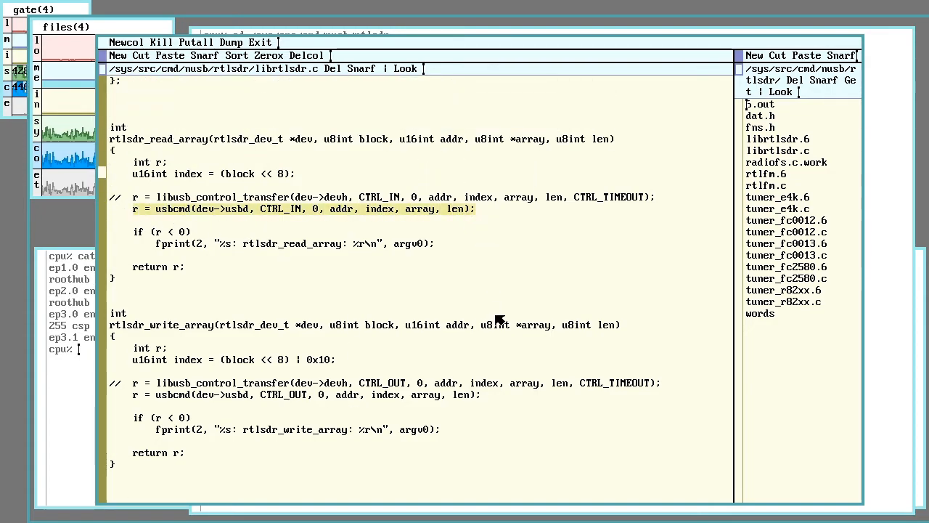
pyautogui.scroll(3)
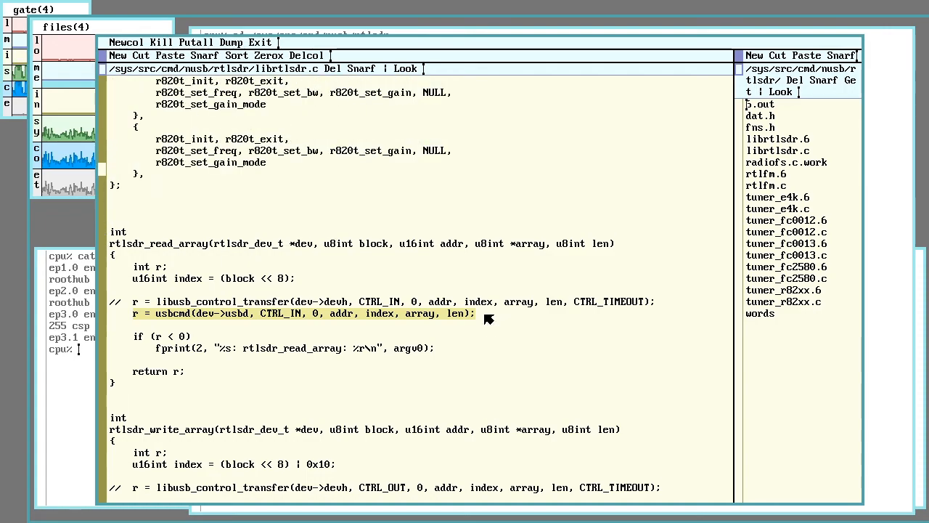